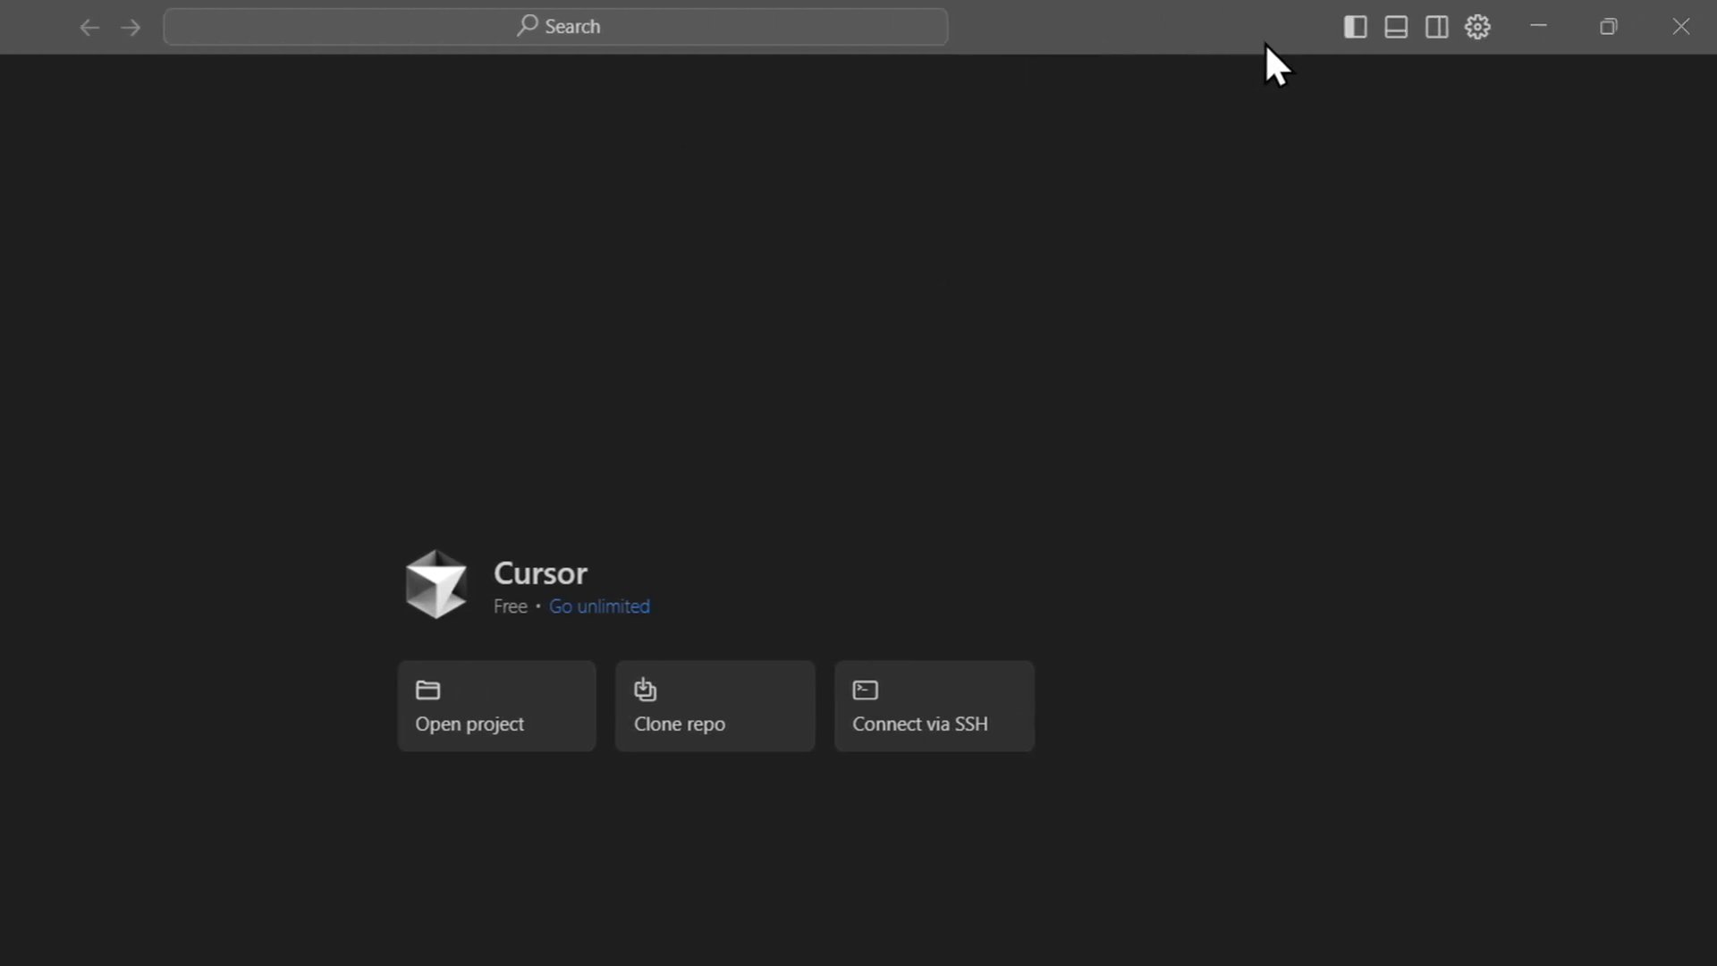
Toggle the AI chat and terminal panels, then show the side bar's Extensions view
{"action": "left_click", "coordinate": [1356, 26]}
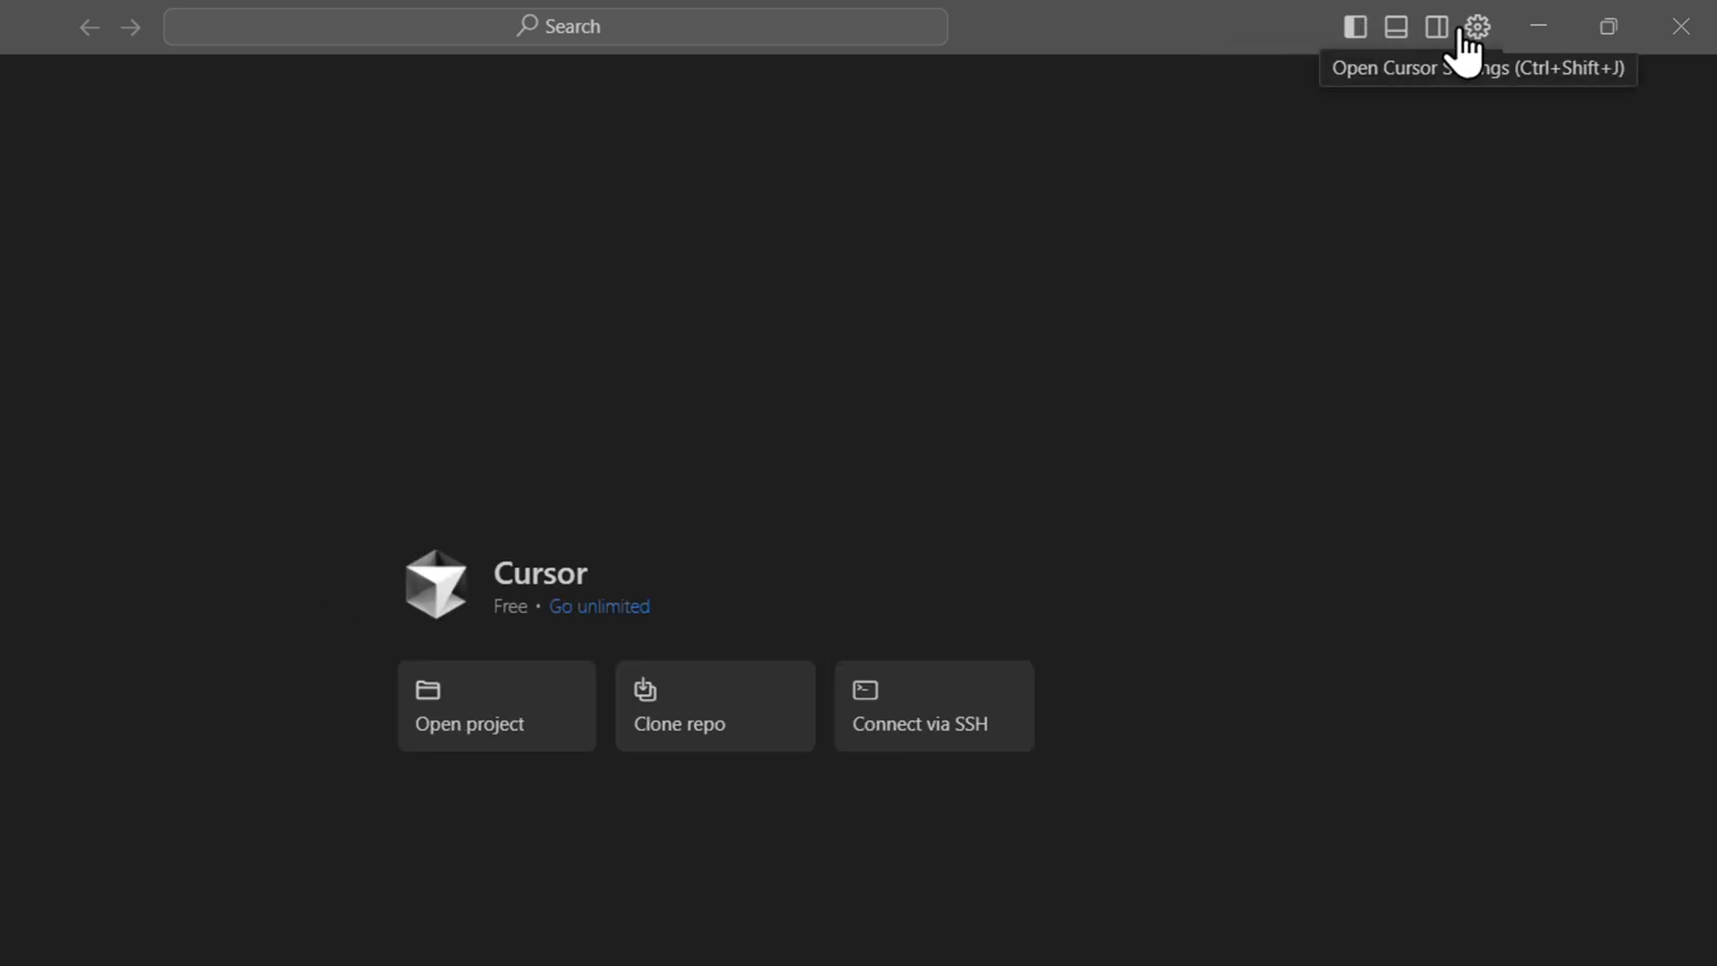
{"action": "mouse_move", "coordinate": [1437, 27]}
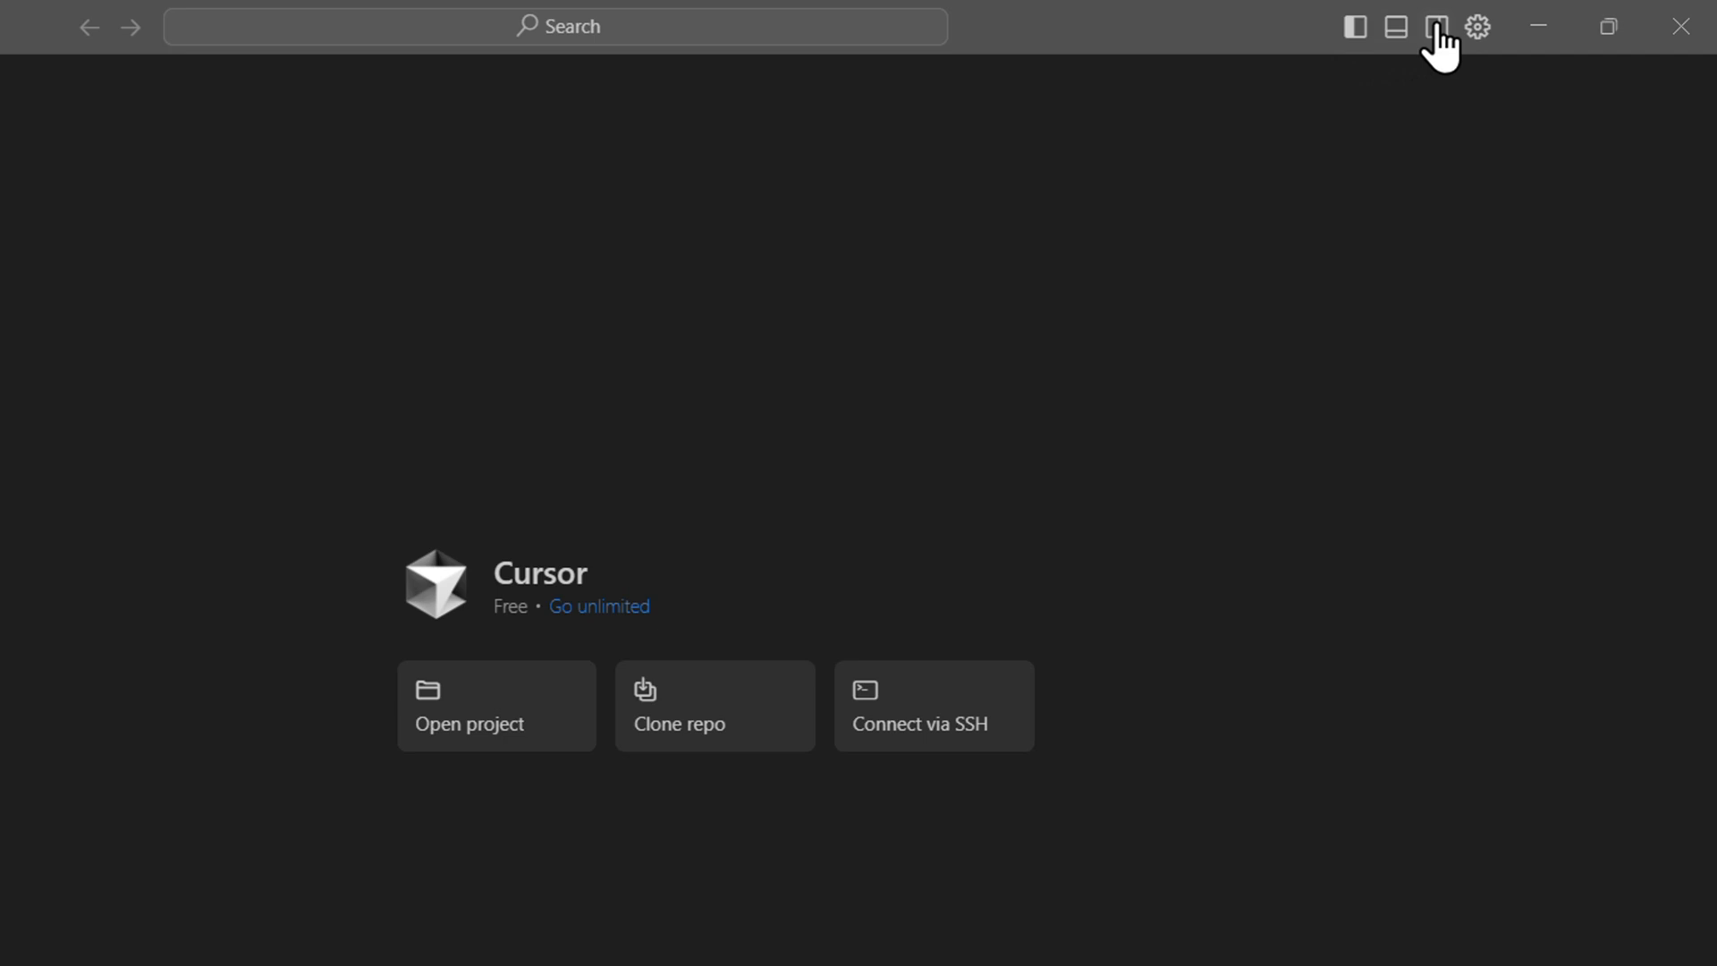
{"action": "mouse_move", "coordinate": [1477, 25]}
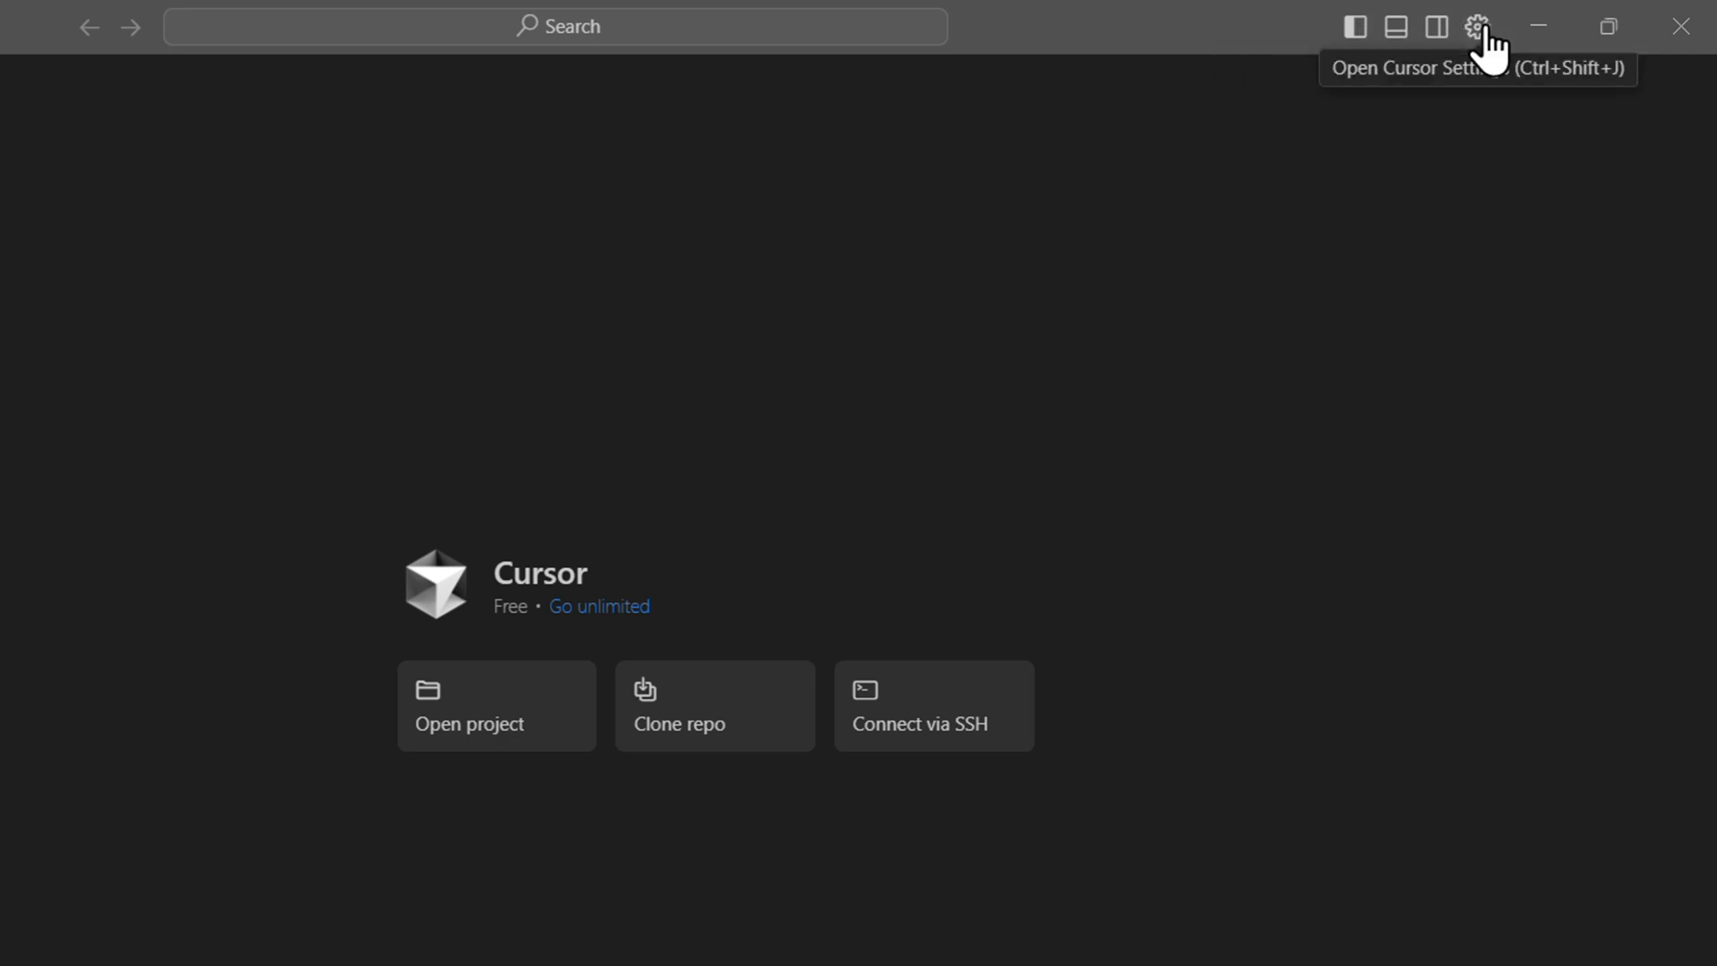
{"action": "mouse_move", "coordinate": [1457, 39]}
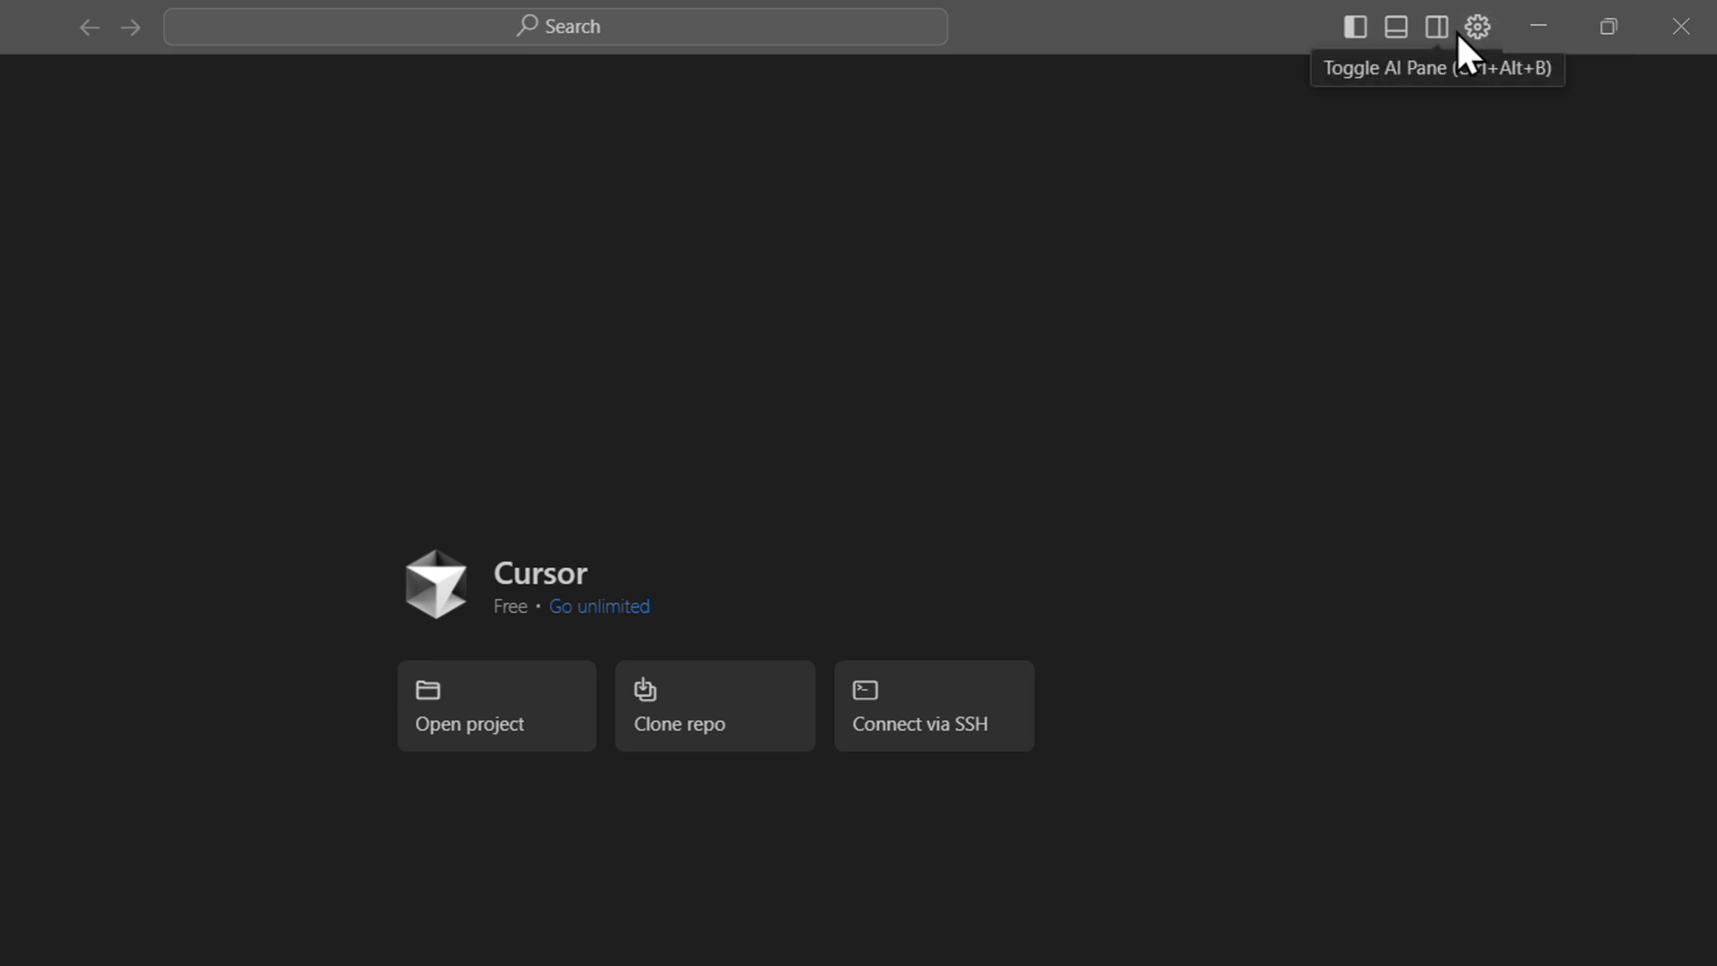
{"action": "left_click", "coordinate": [1435, 25]}
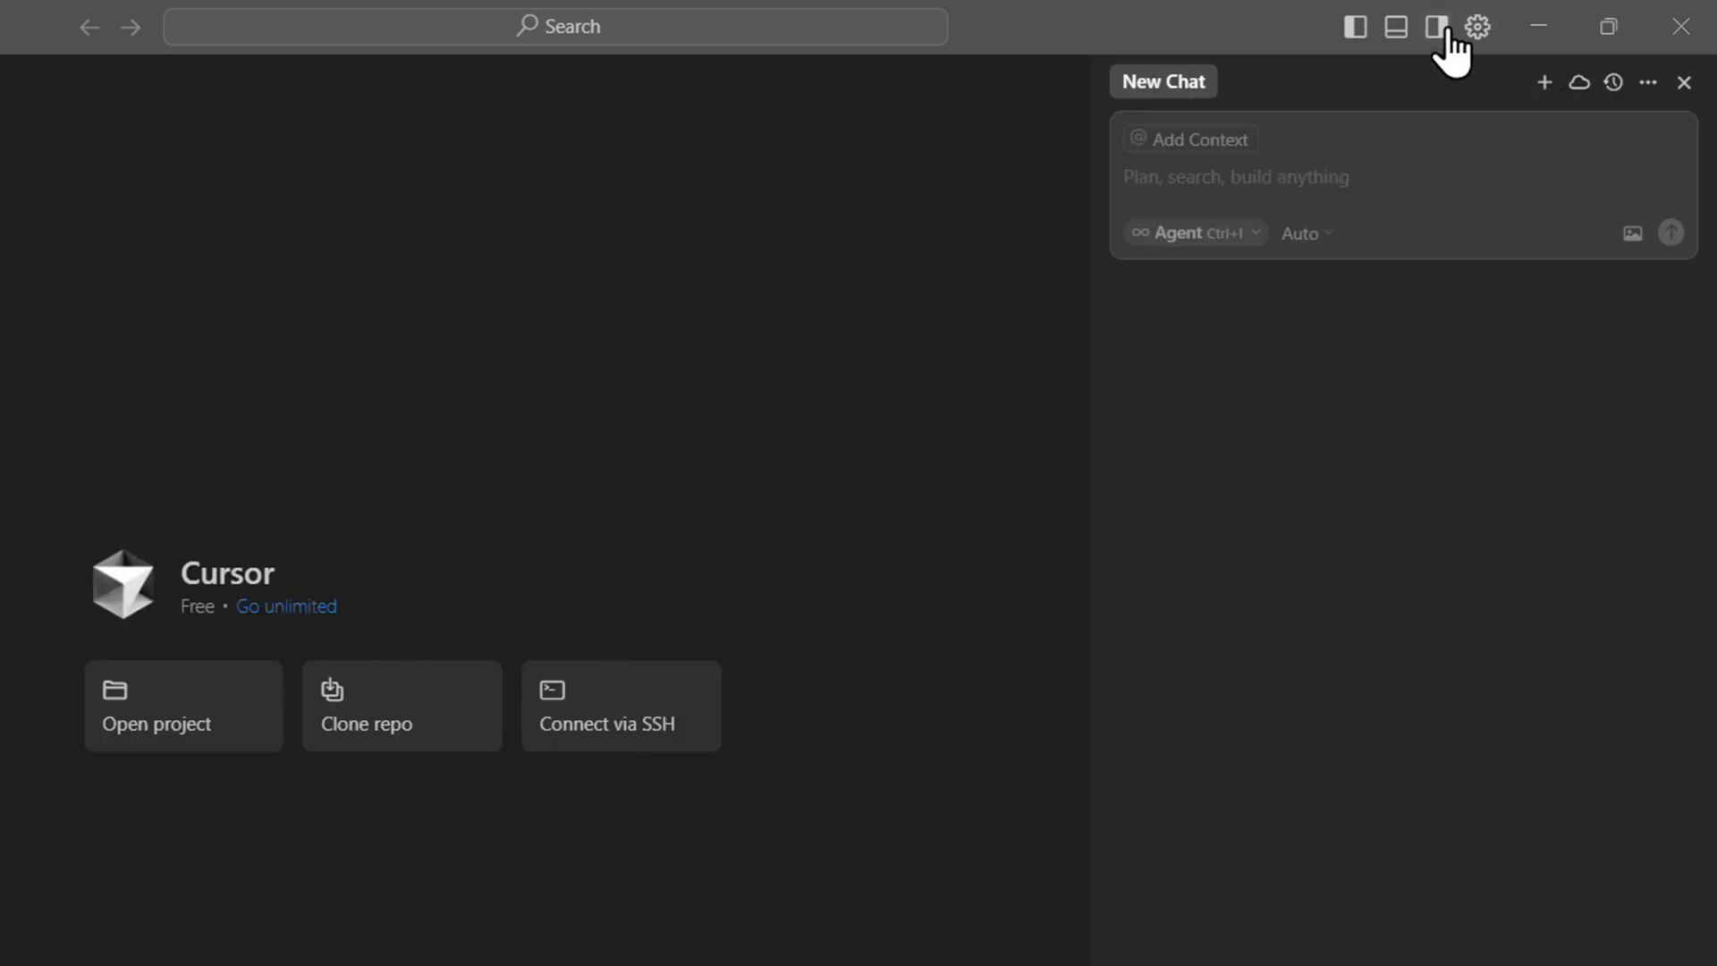
{"action": "left_click", "coordinate": [1428, 25]}
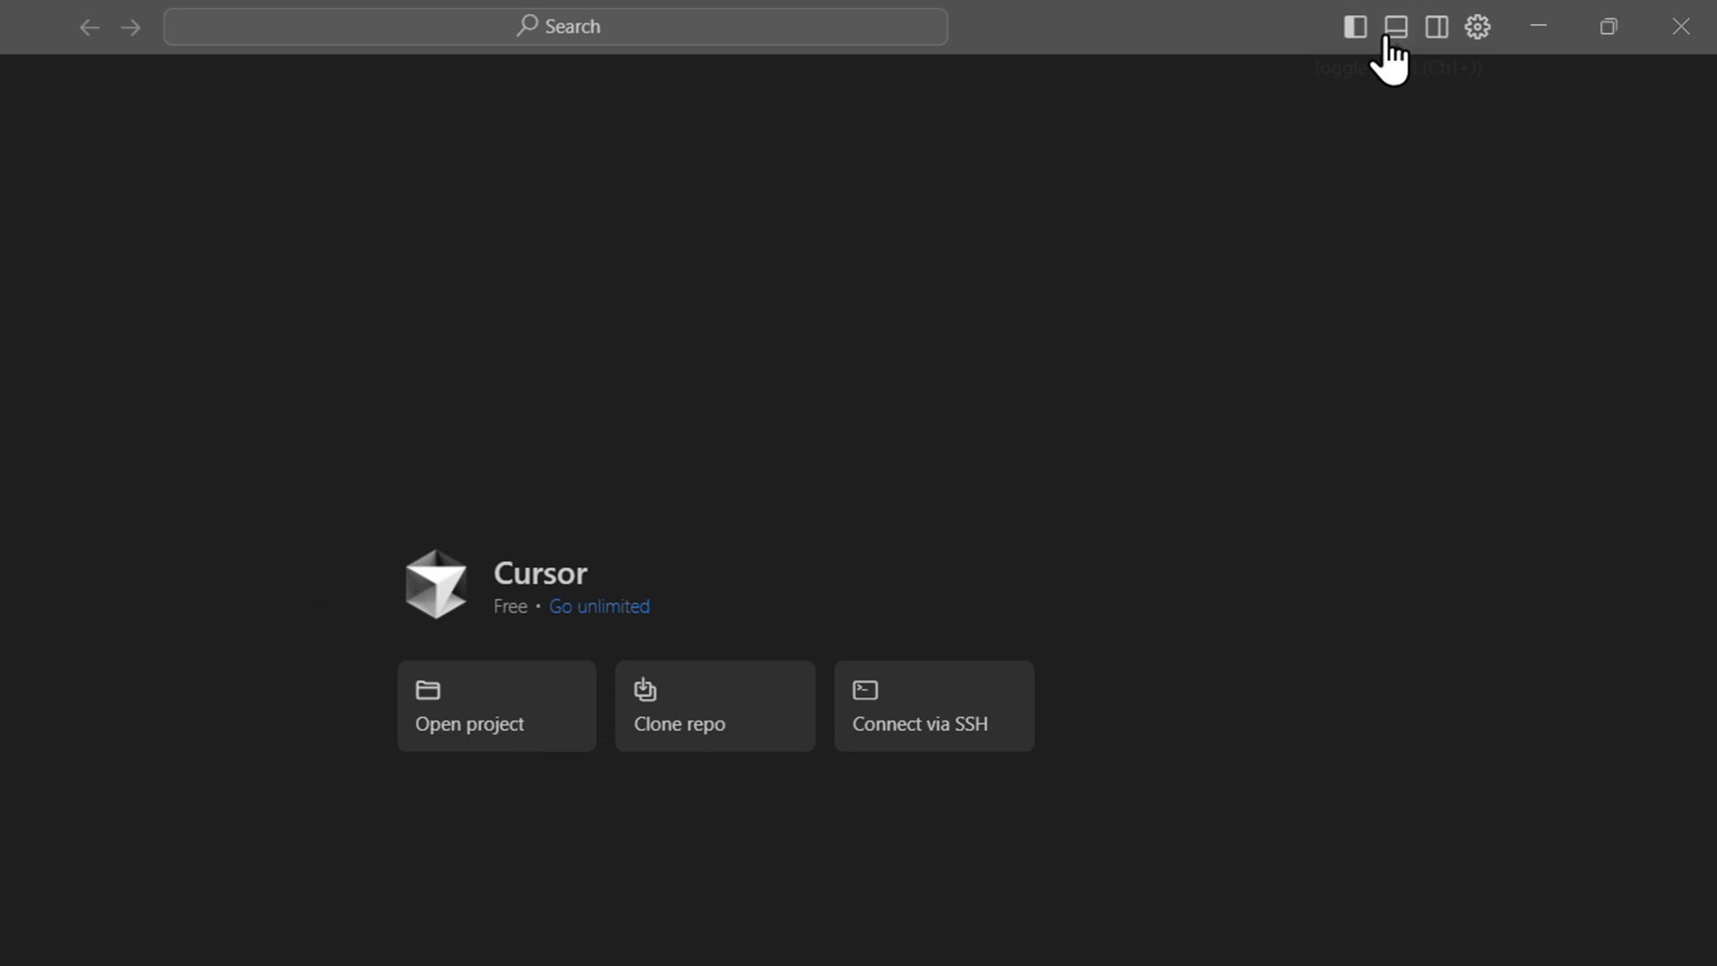
{"action": "left_click", "coordinate": [1396, 25]}
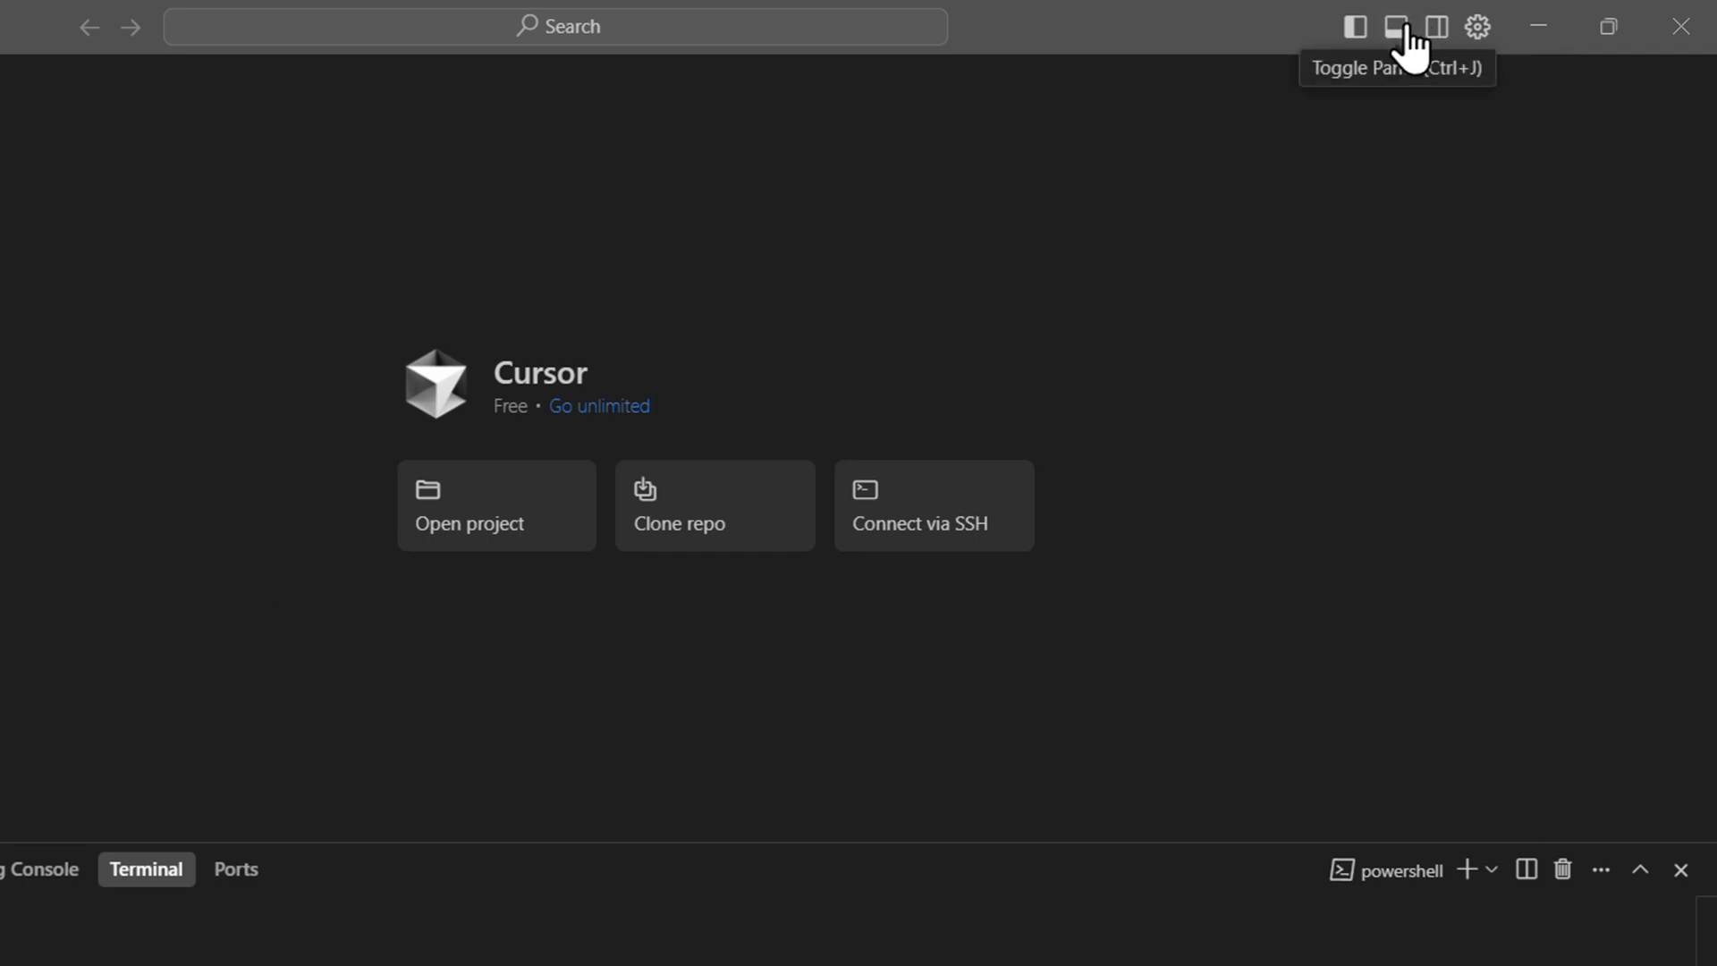
{"action": "left_click", "coordinate": [1395, 25]}
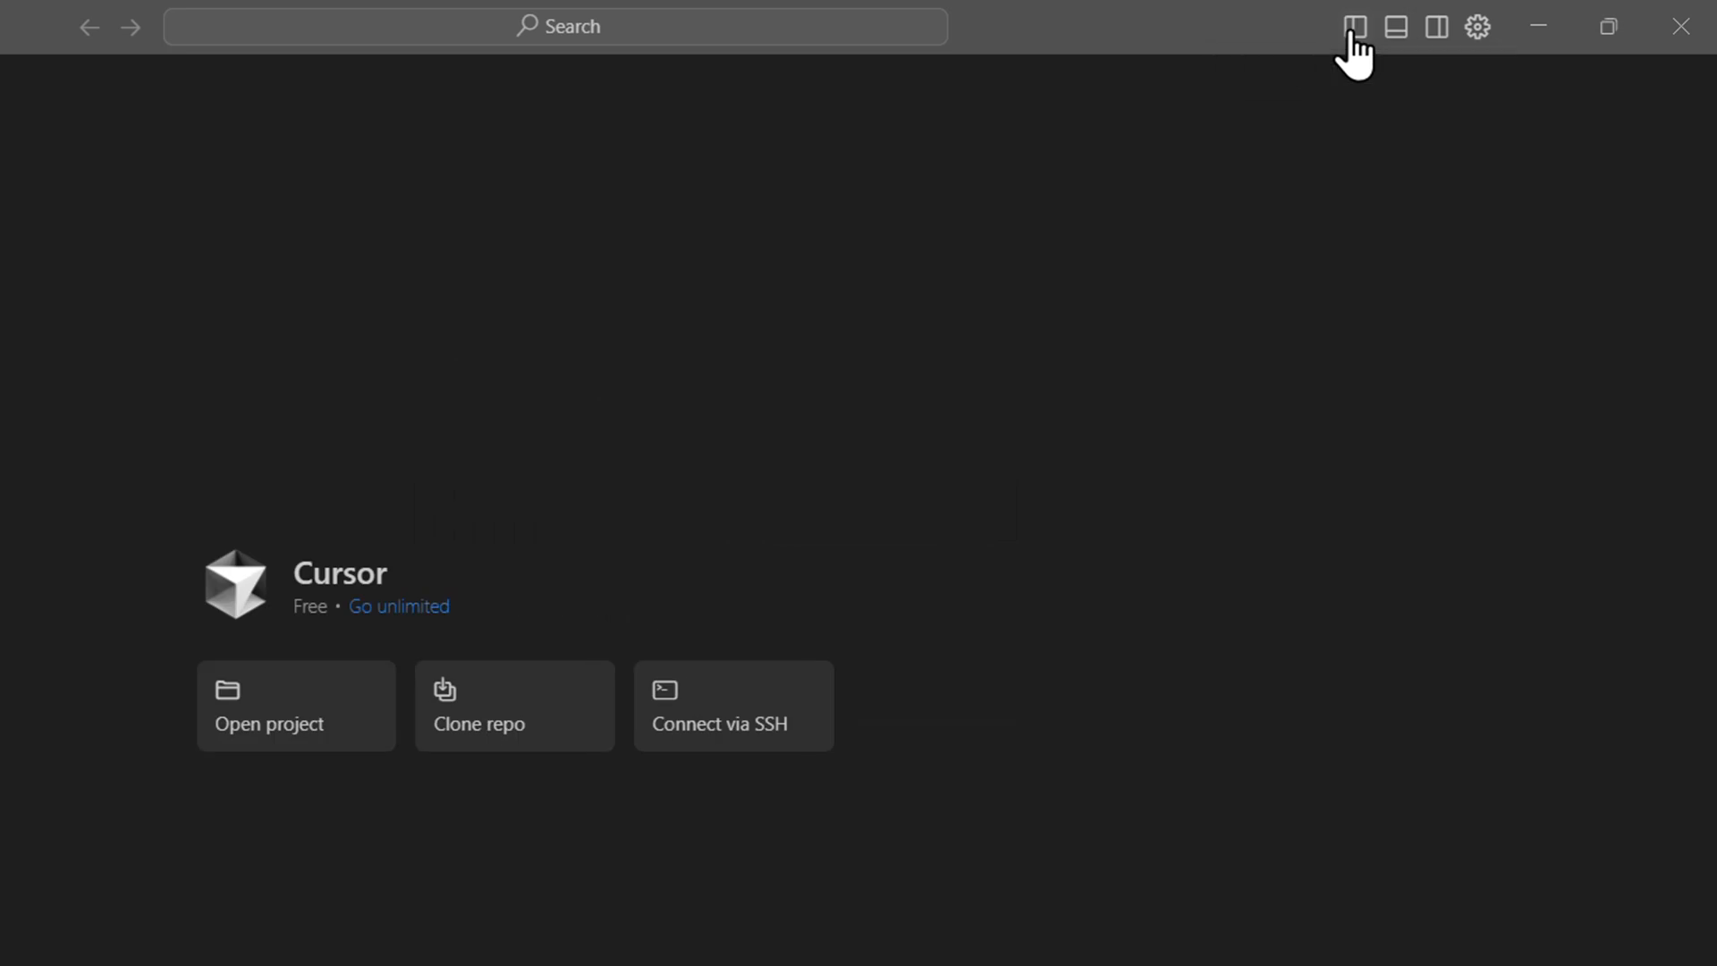
{"action": "left_click", "coordinate": [1350, 25]}
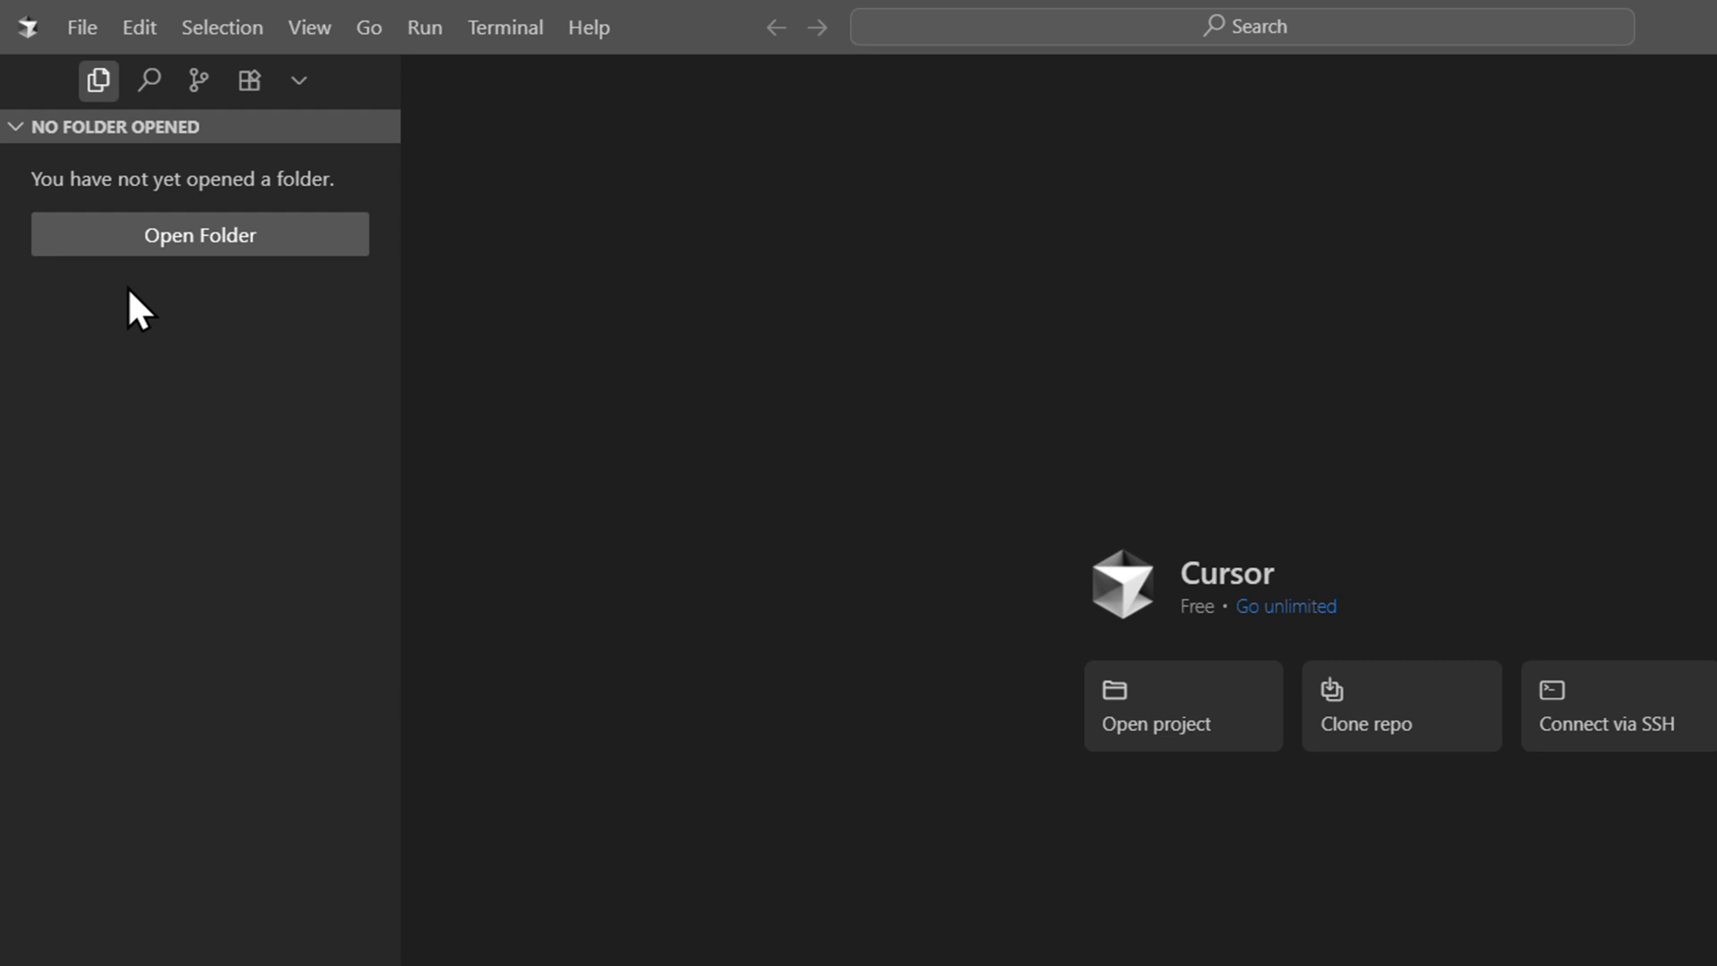
{"action": "mouse_move", "coordinate": [247, 82]}
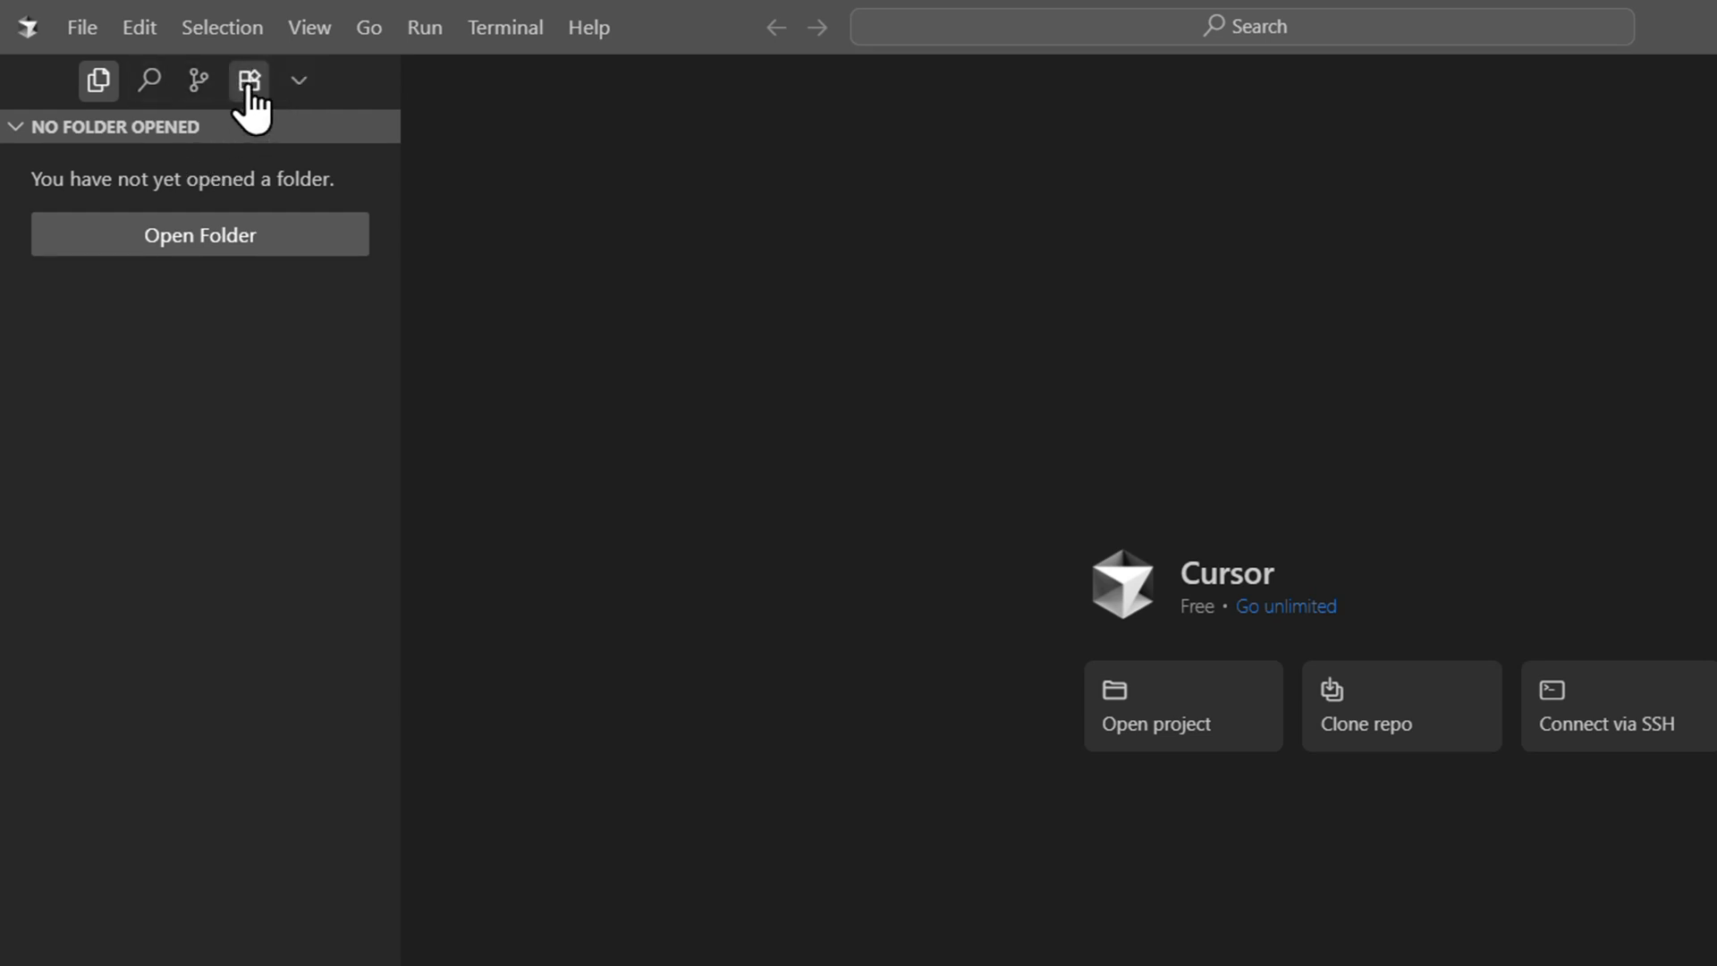
{"action": "left_click", "coordinate": [248, 80]}
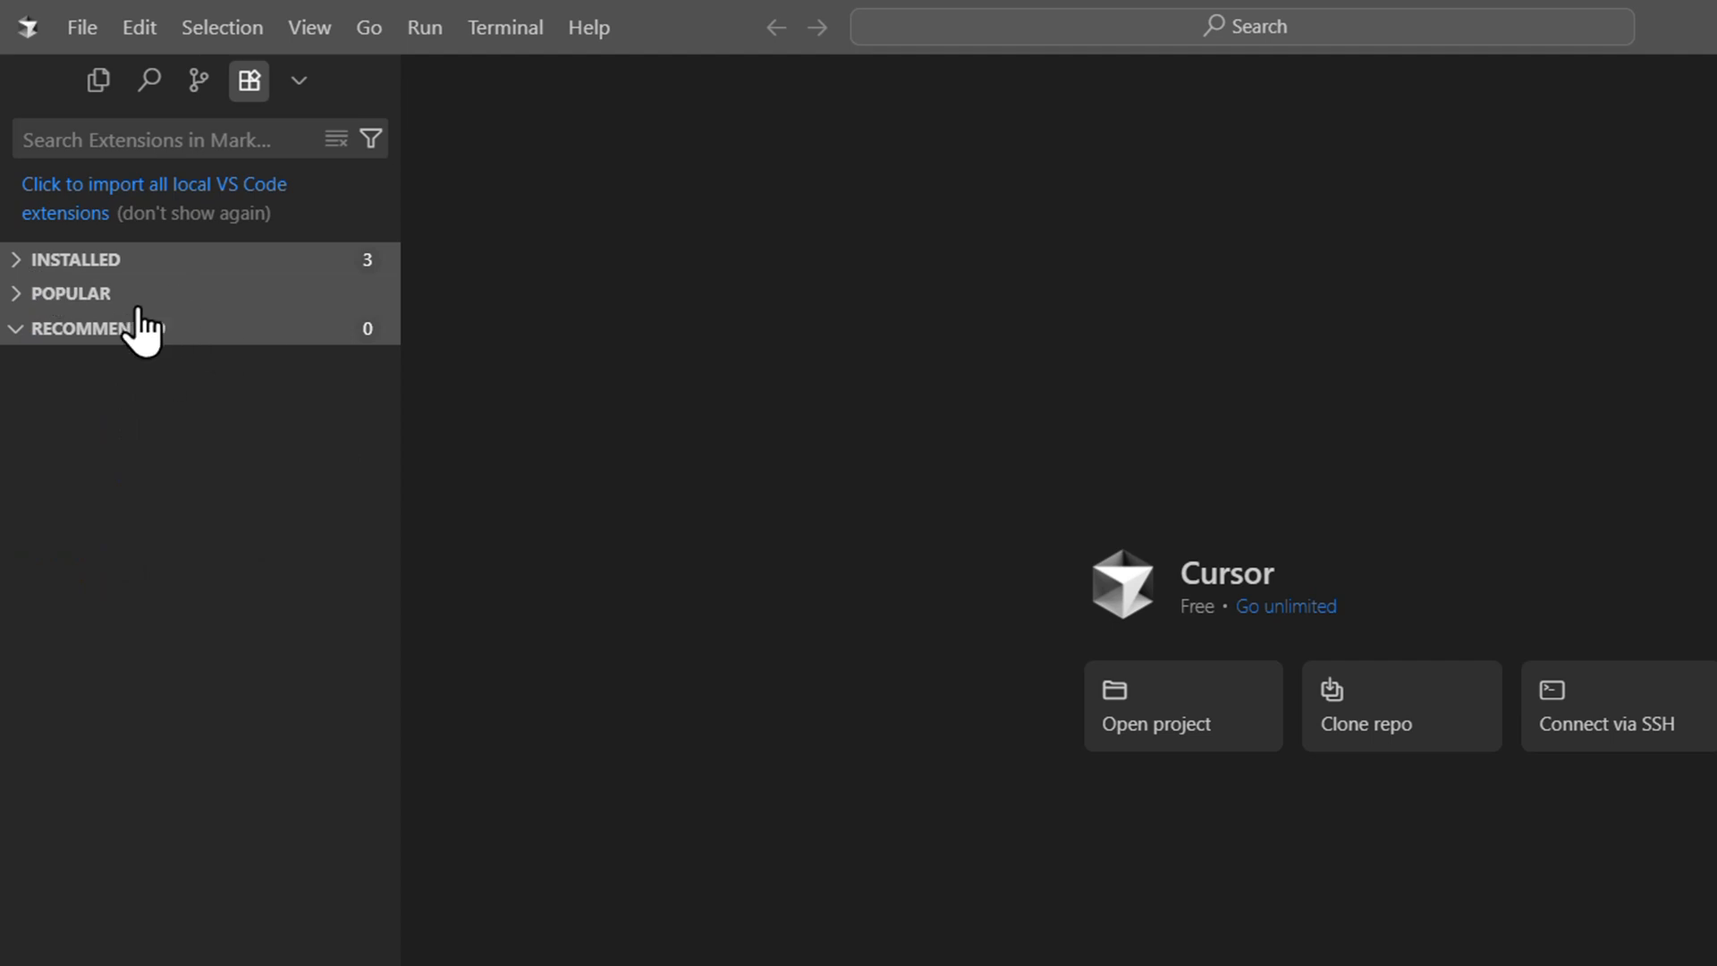
{"action": "mouse_move", "coordinate": [67, 309]}
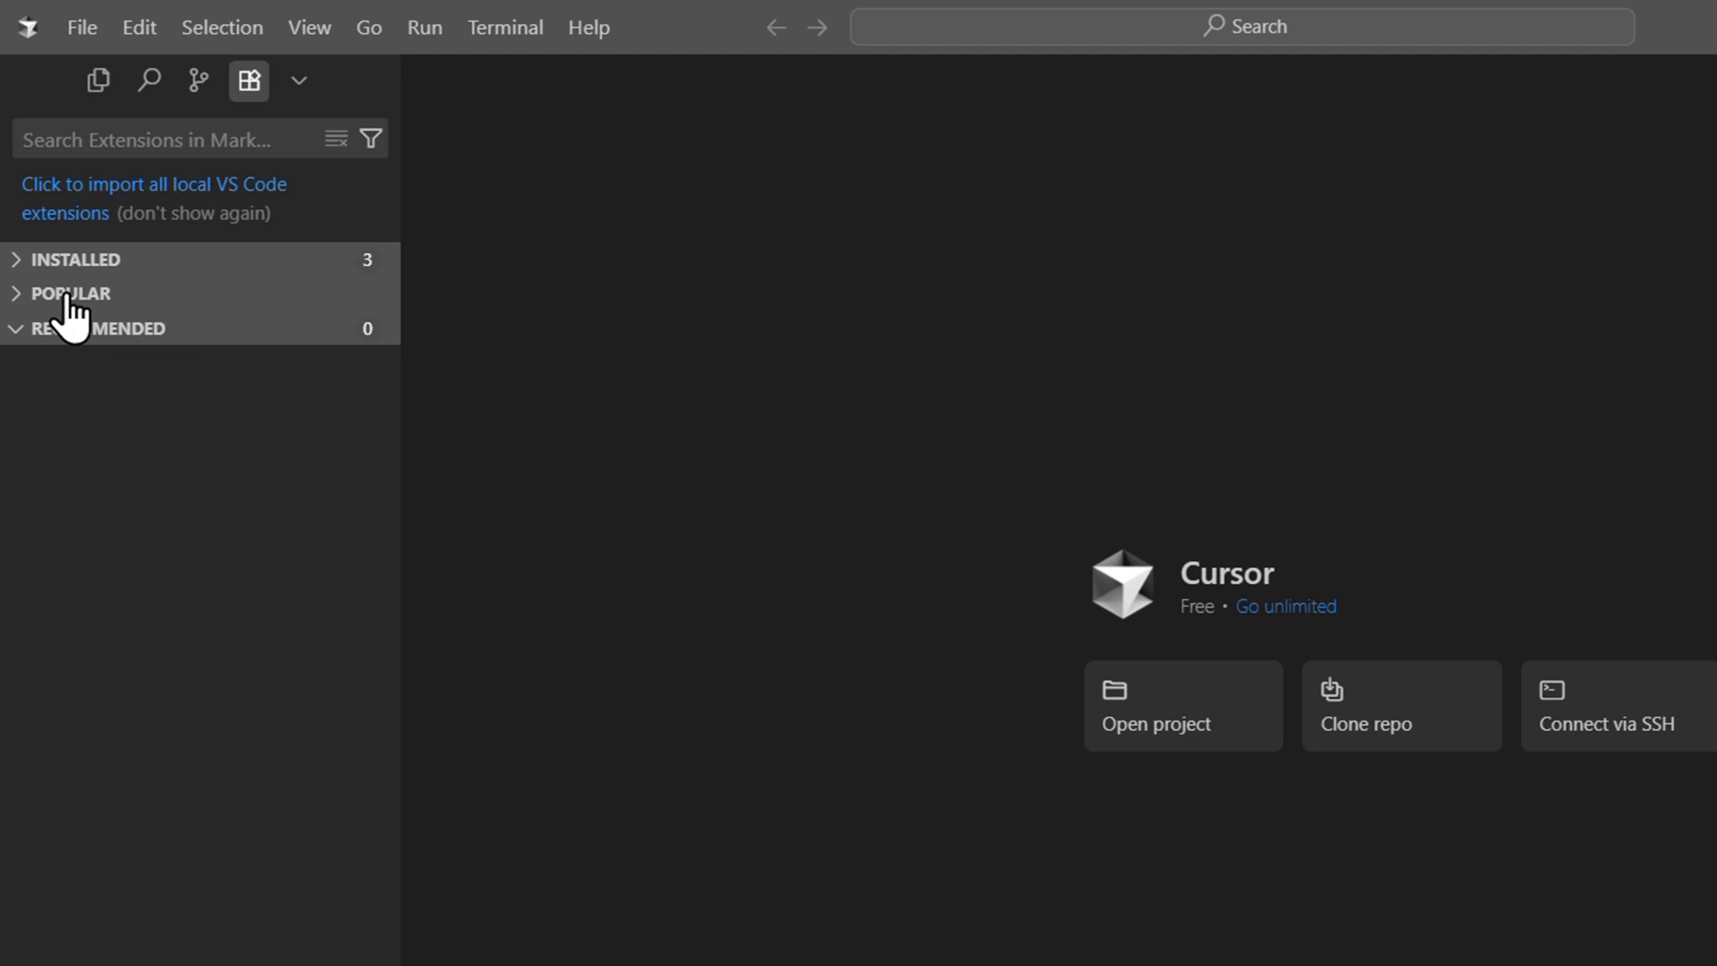
Expand the POPULAR extensions section and scroll down until Docker is listed
{"action": "left_click", "coordinate": [70, 293]}
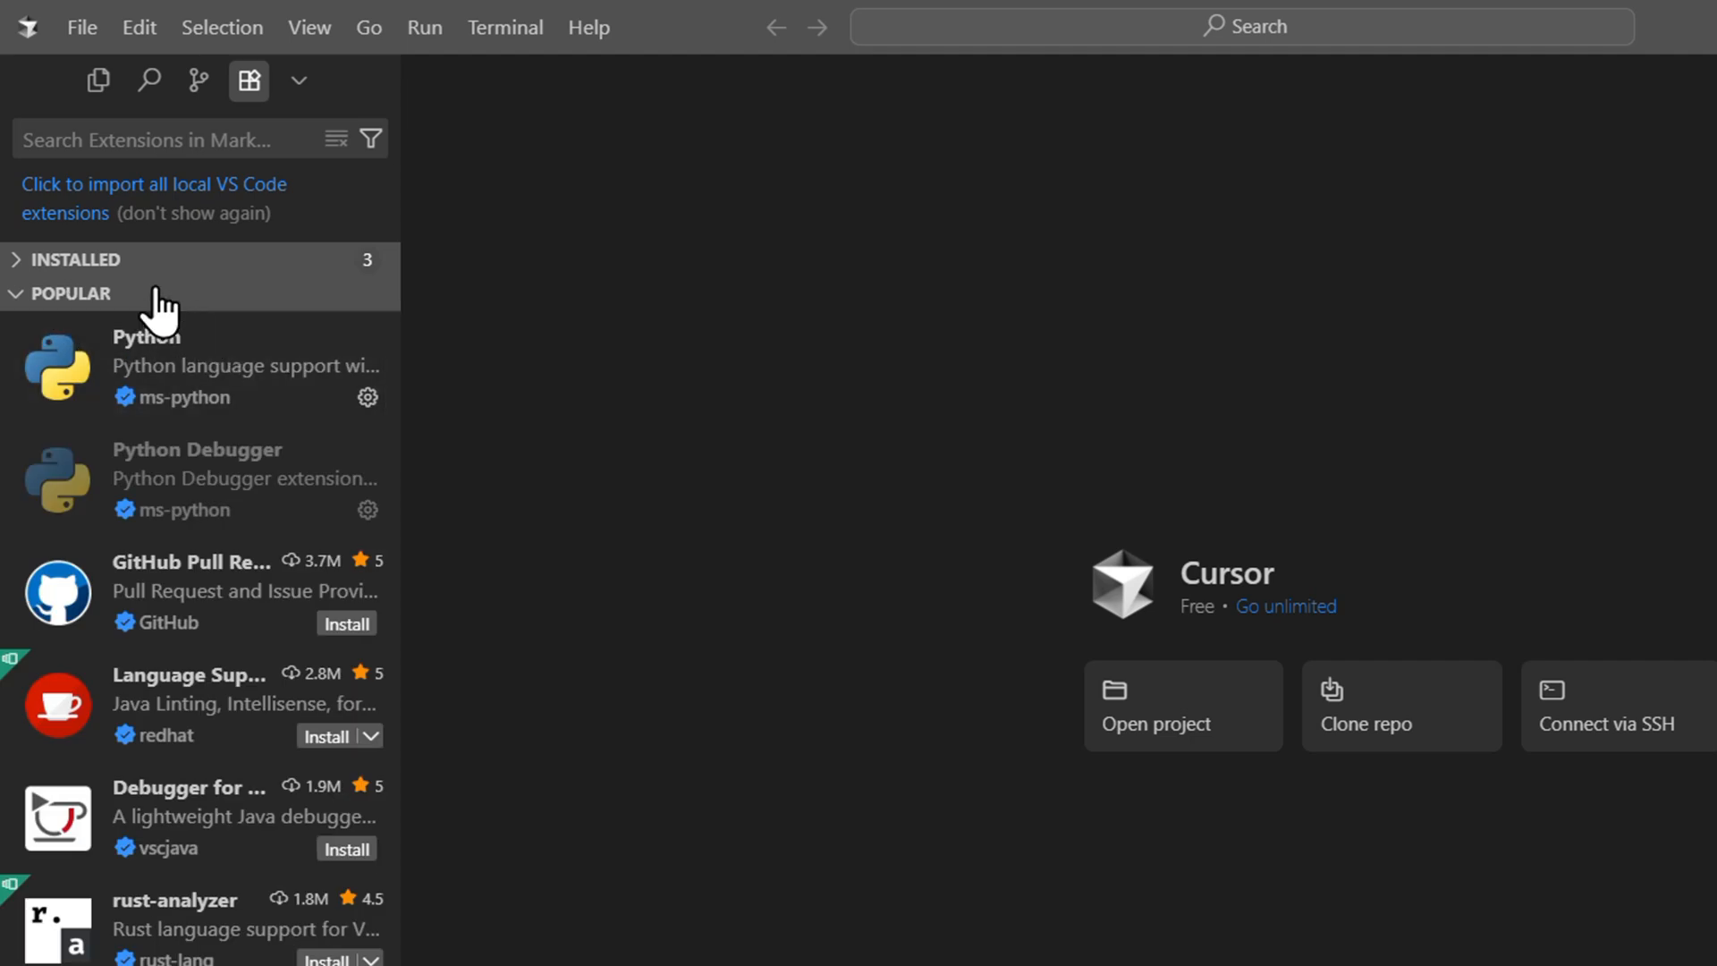
{"action": "mouse_move", "coordinate": [241, 583]}
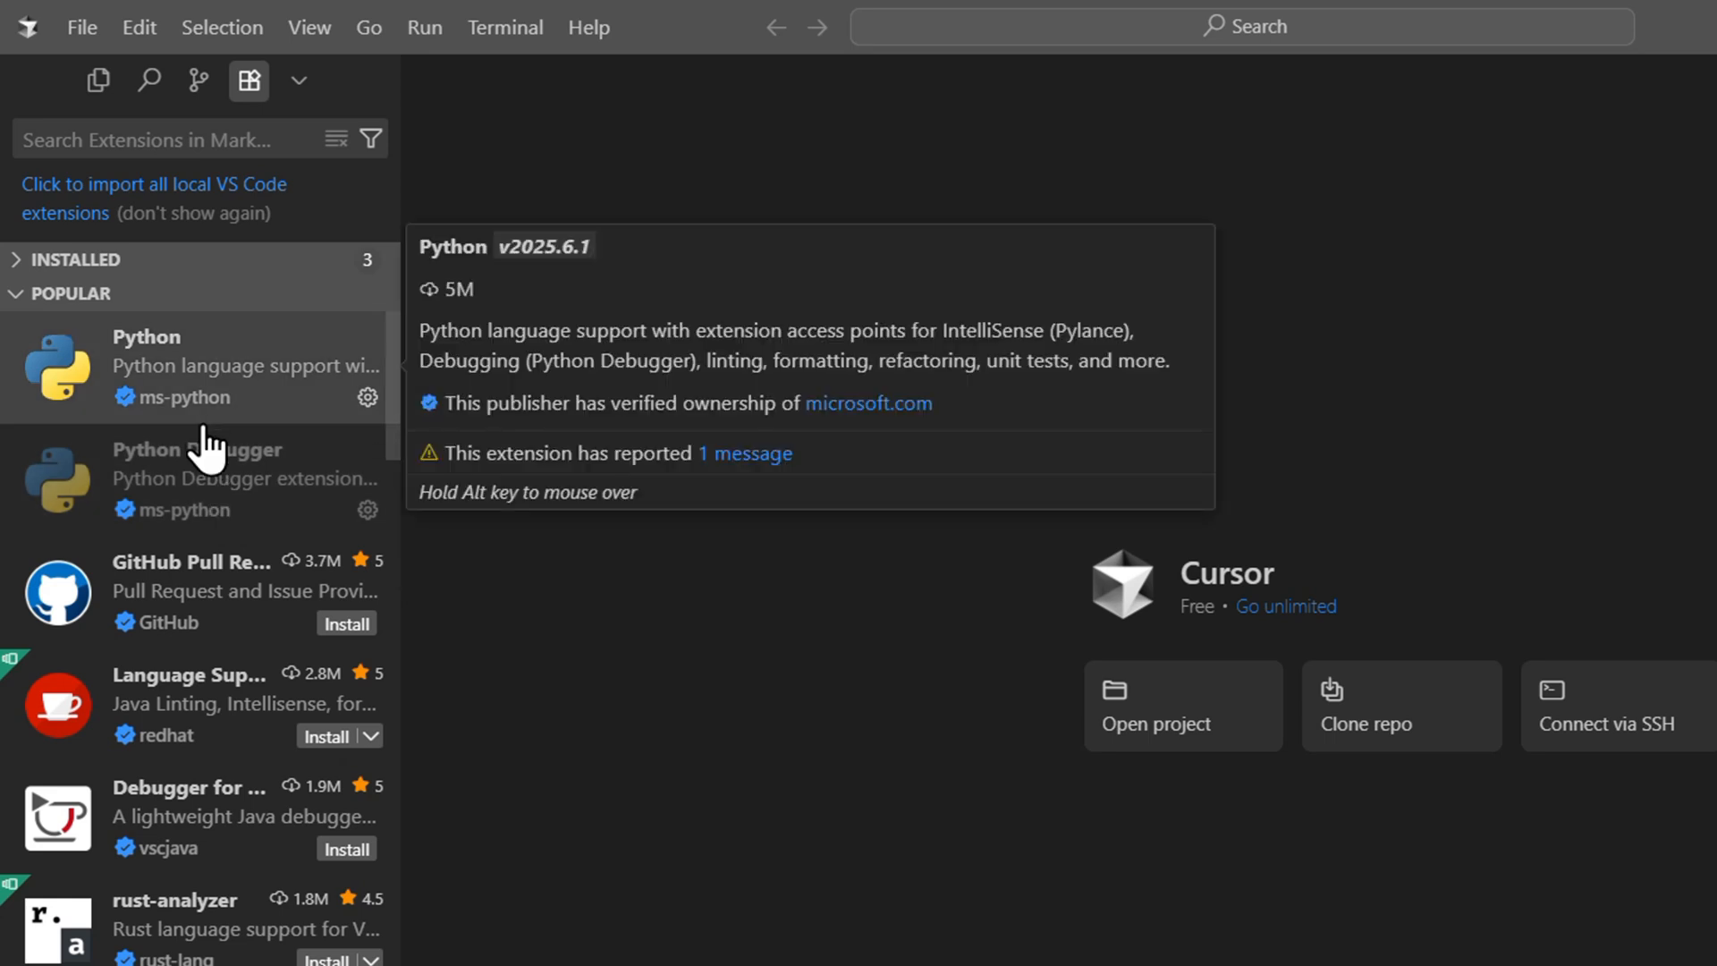
{"action": "mouse_move", "coordinate": [159, 444]}
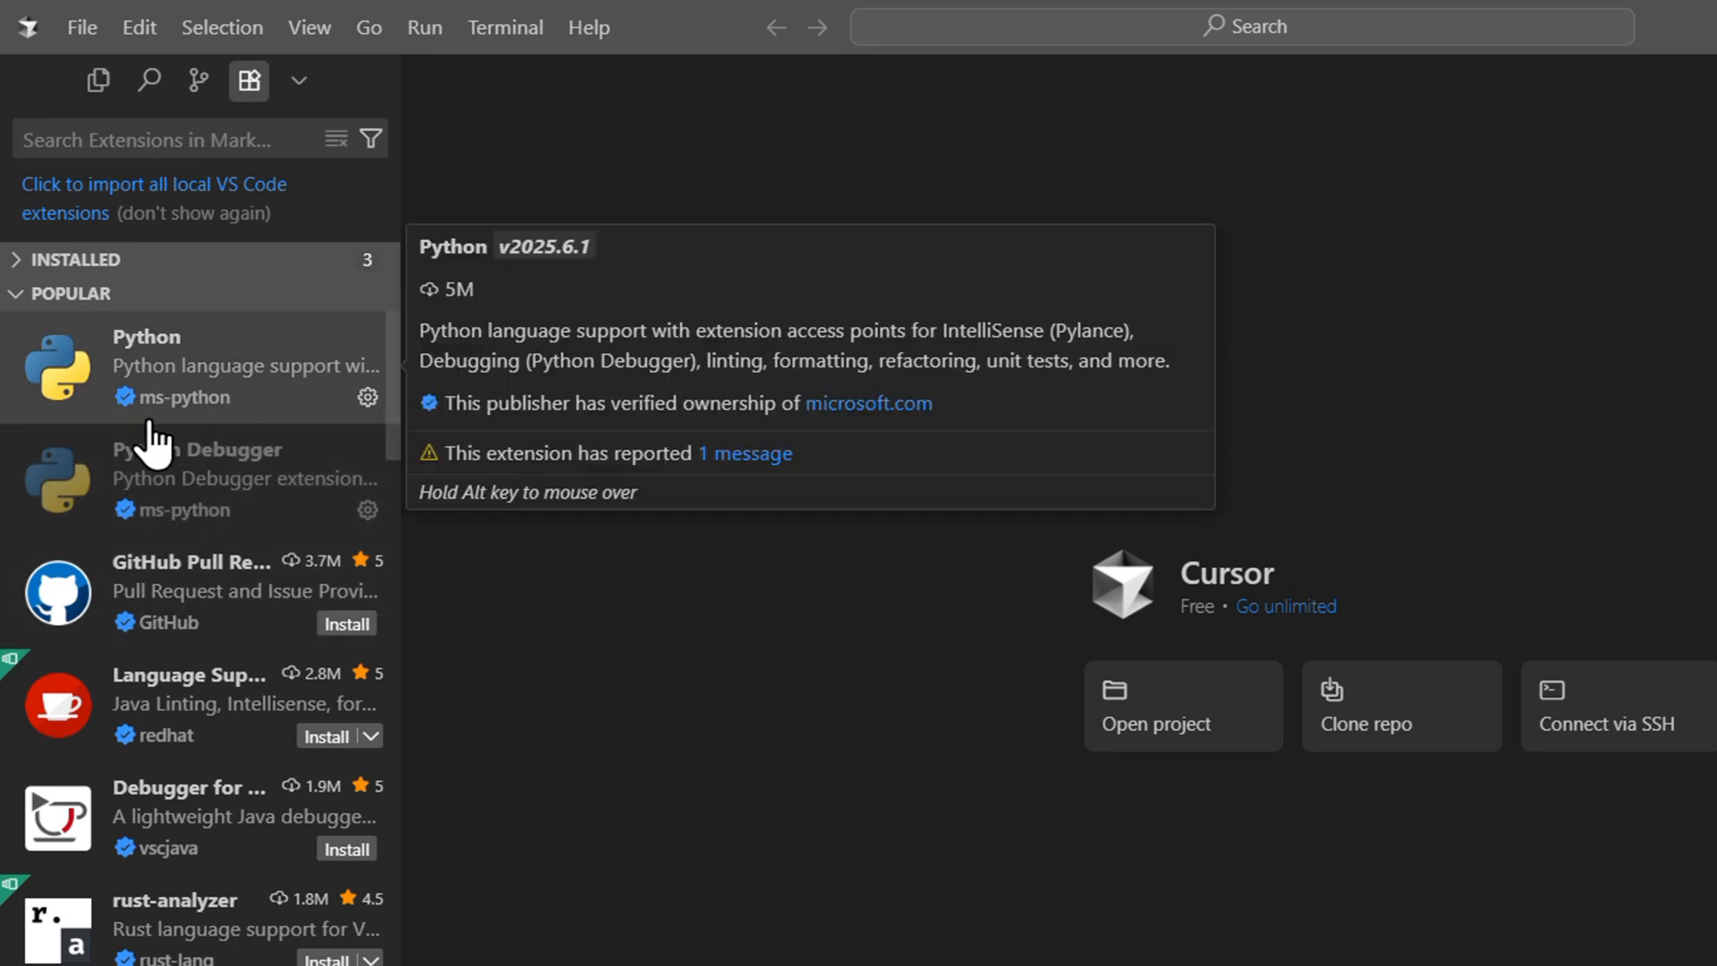
{"action": "mouse_move", "coordinate": [210, 825]}
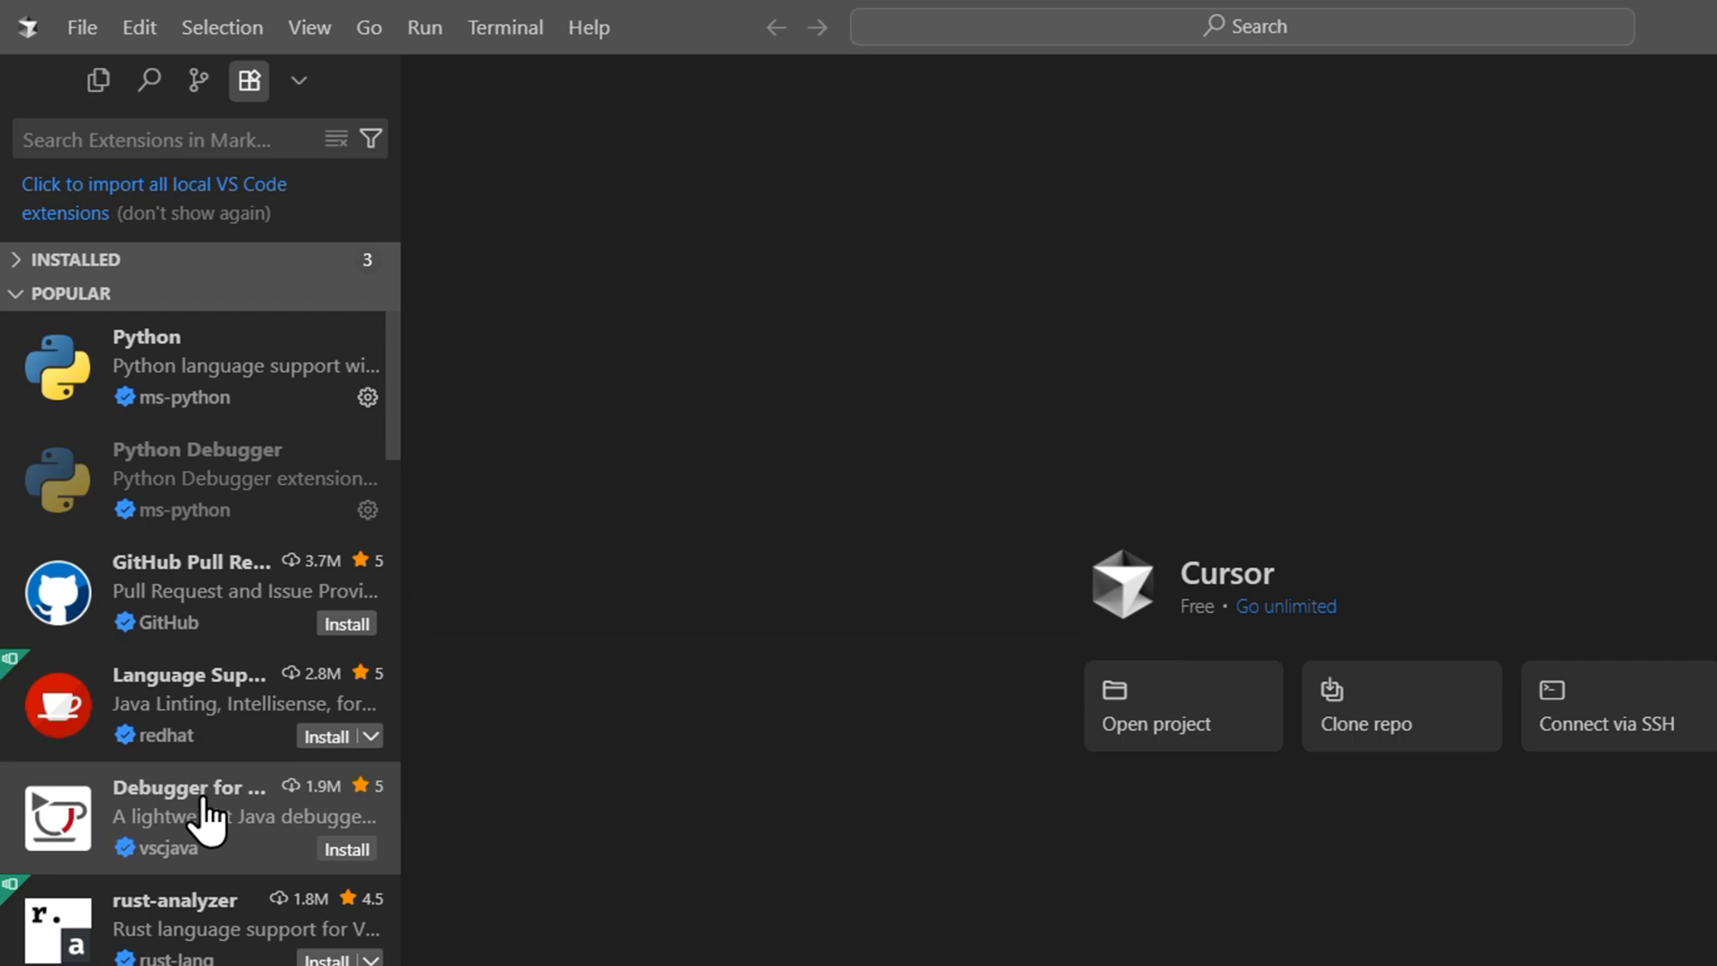
{"action": "scroll", "scroll_direction": "down", "scroll_amount": 3}
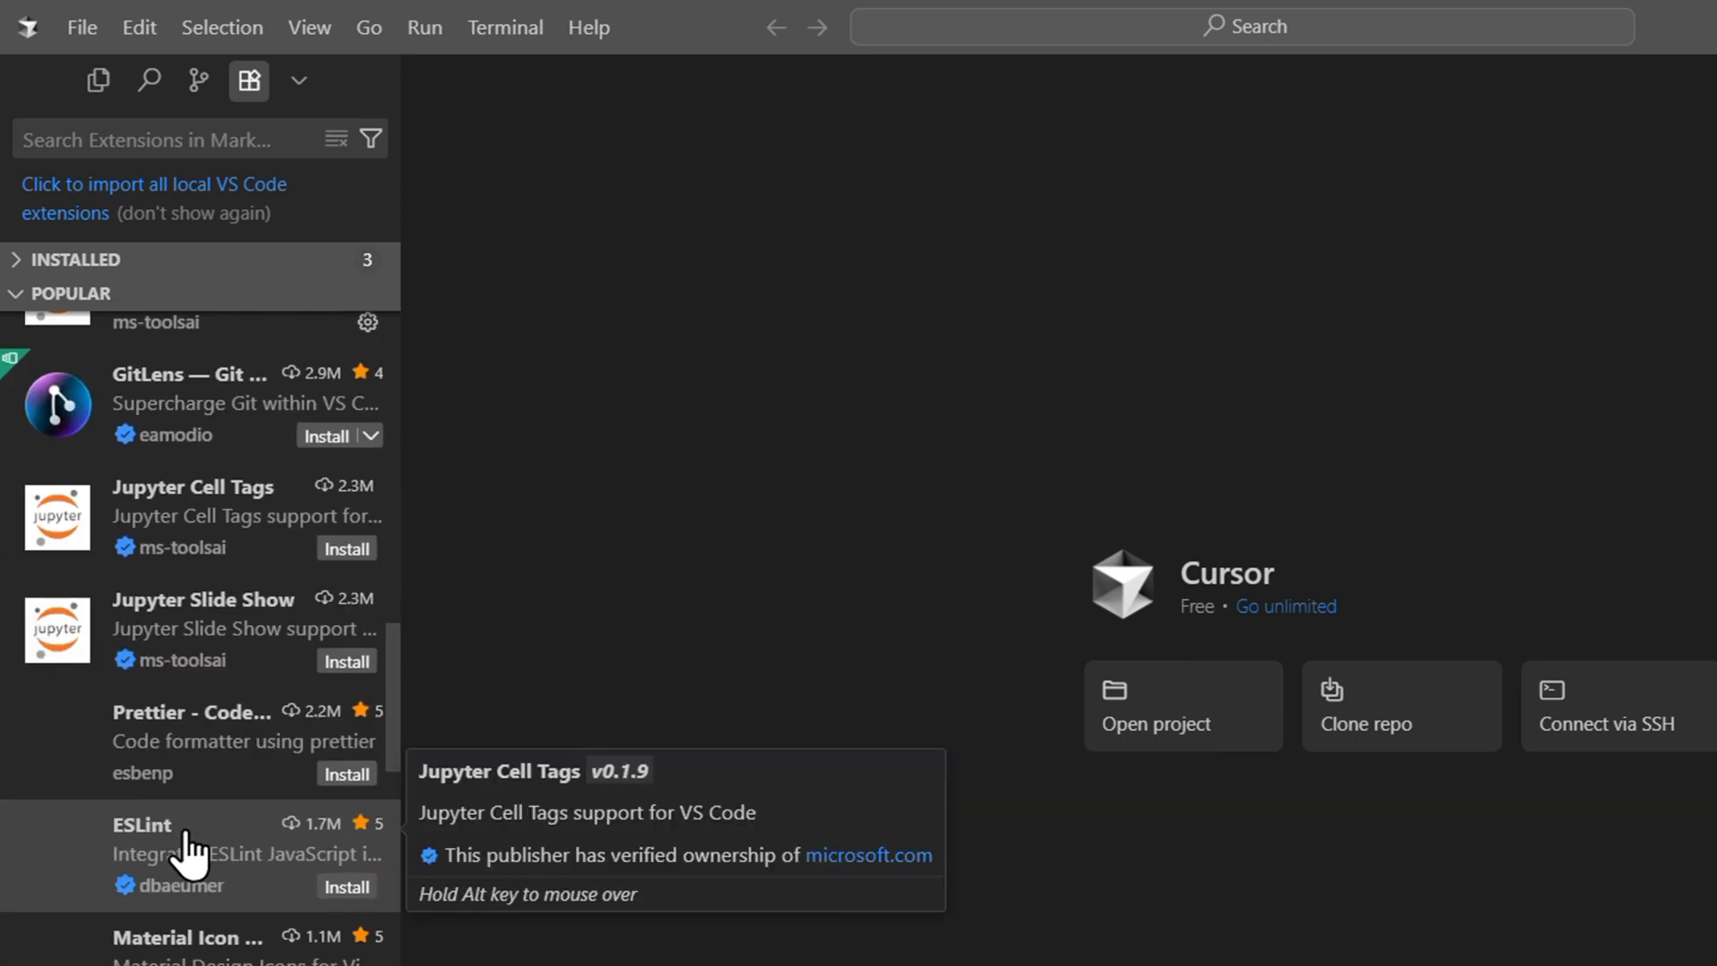
{"action": "scroll", "scroll_direction": "down", "scroll_amount": 3}
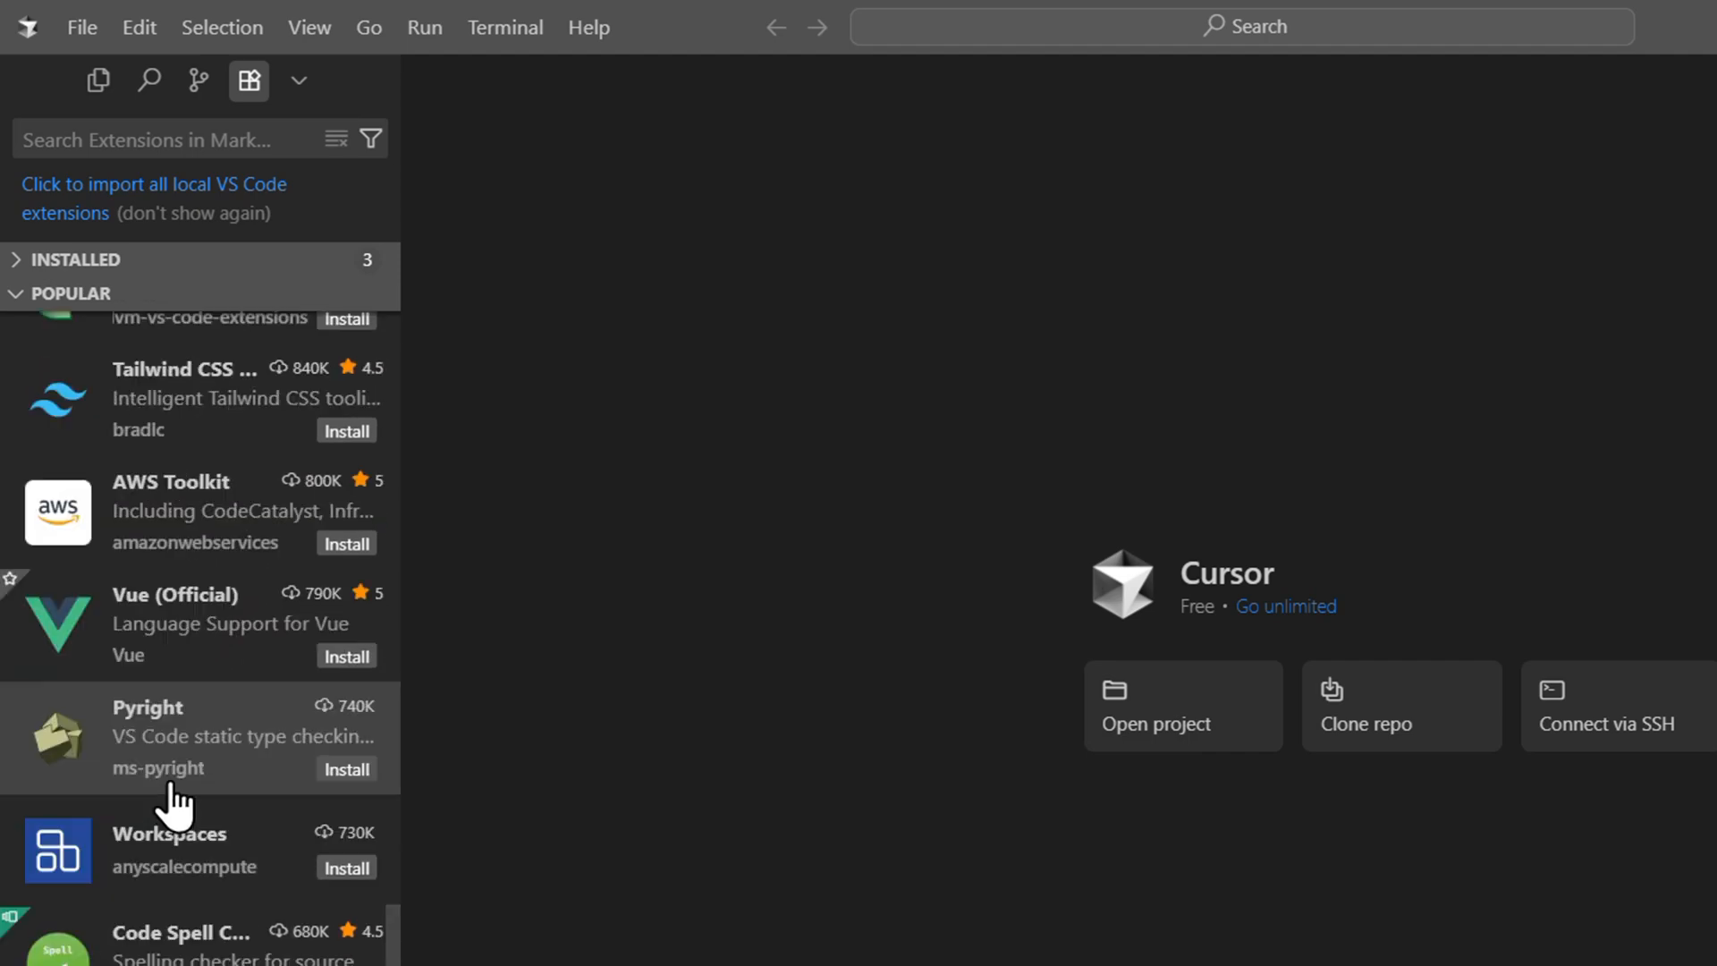
{"action": "scroll", "scroll_direction": "down", "scroll_amount": 3}
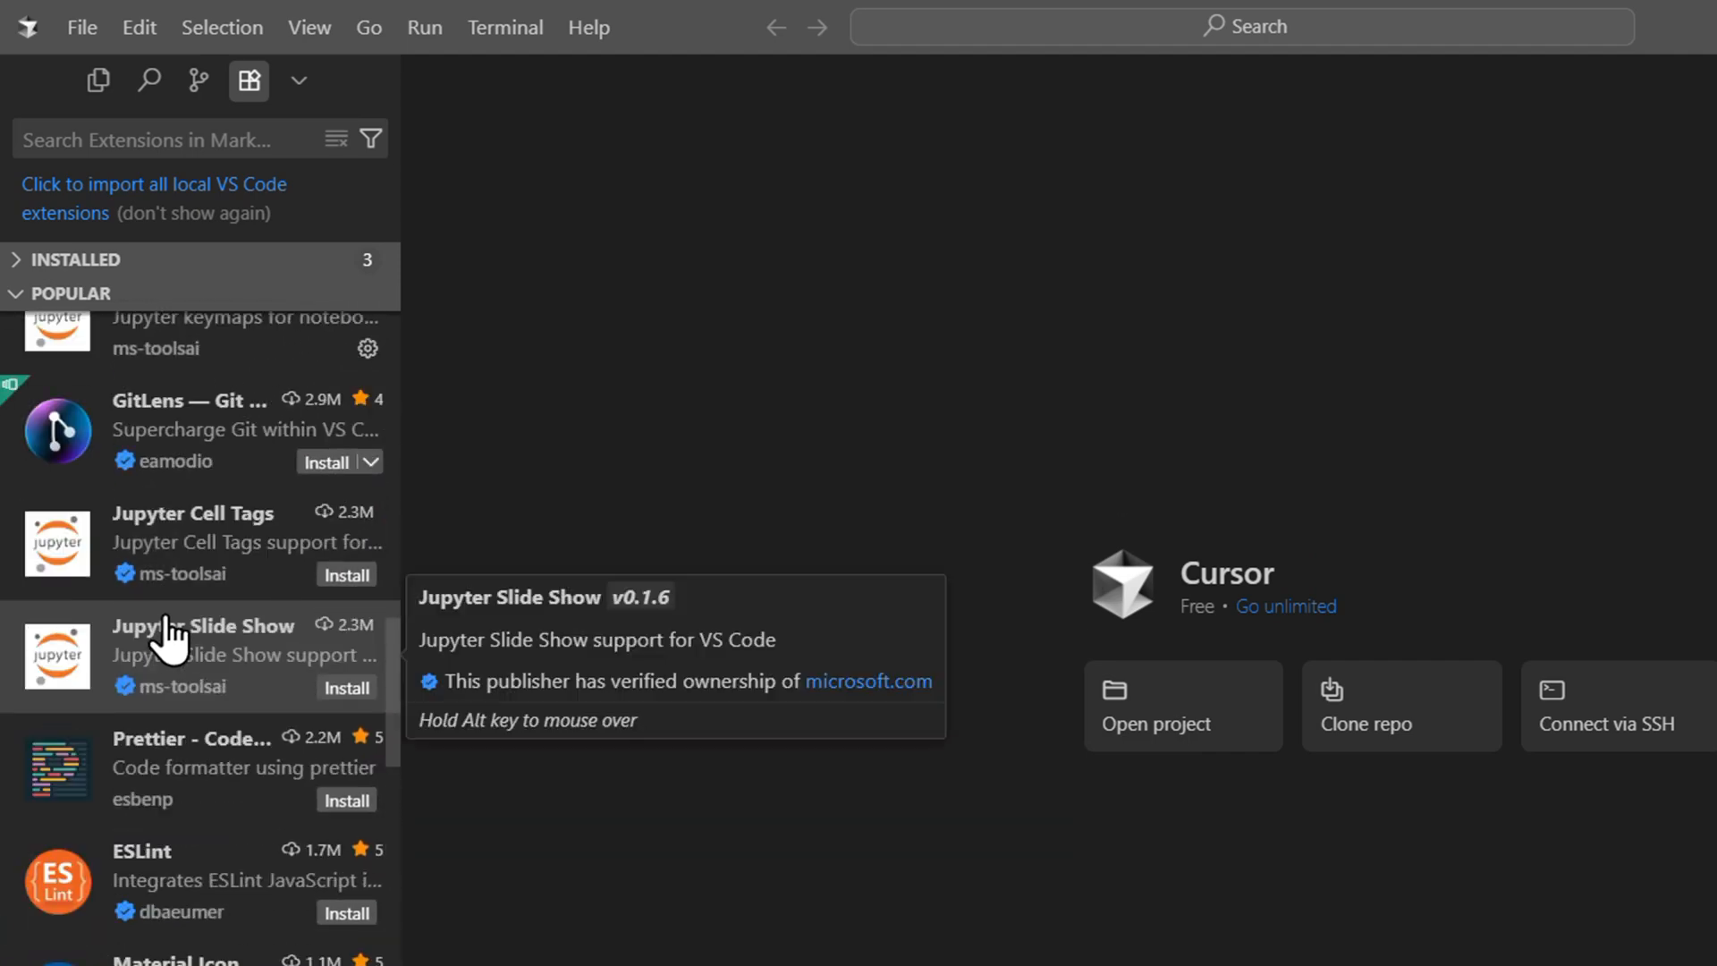
{"action": "scroll", "scroll_direction": "down", "scroll_amount": 3}
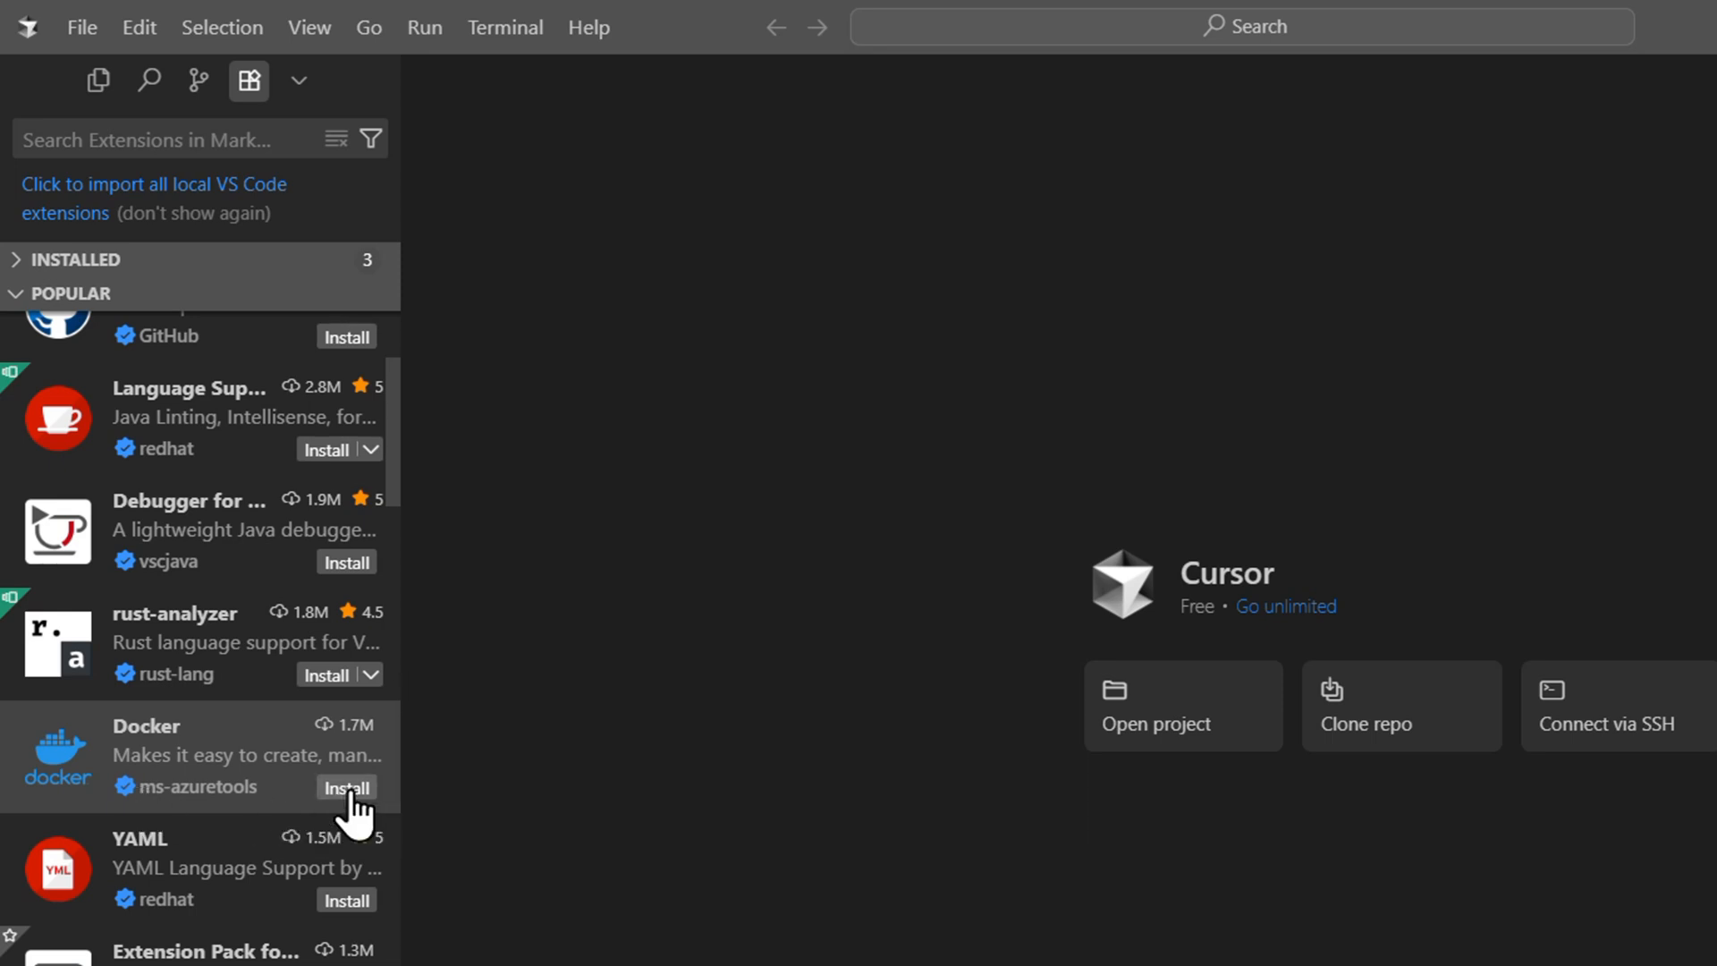
Install Docker, choosing Trust Publisher & Install for ms-azuretools
{"action": "left_click", "coordinate": [346, 787]}
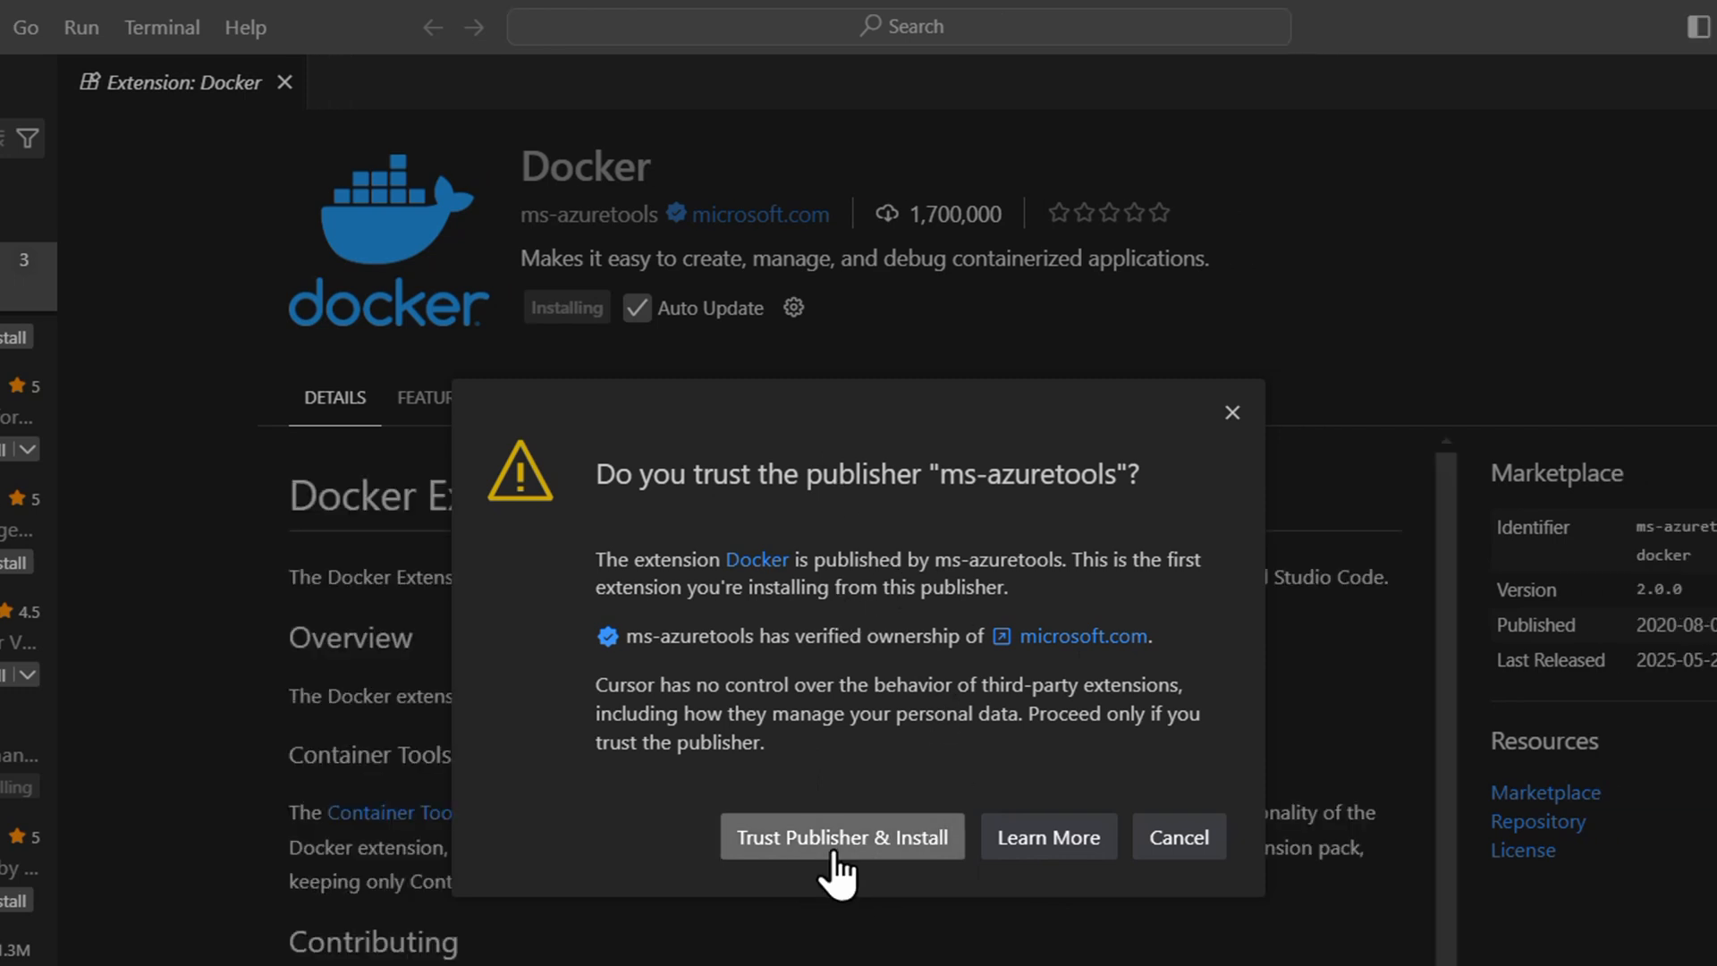
{"action": "left_click", "coordinate": [843, 836]}
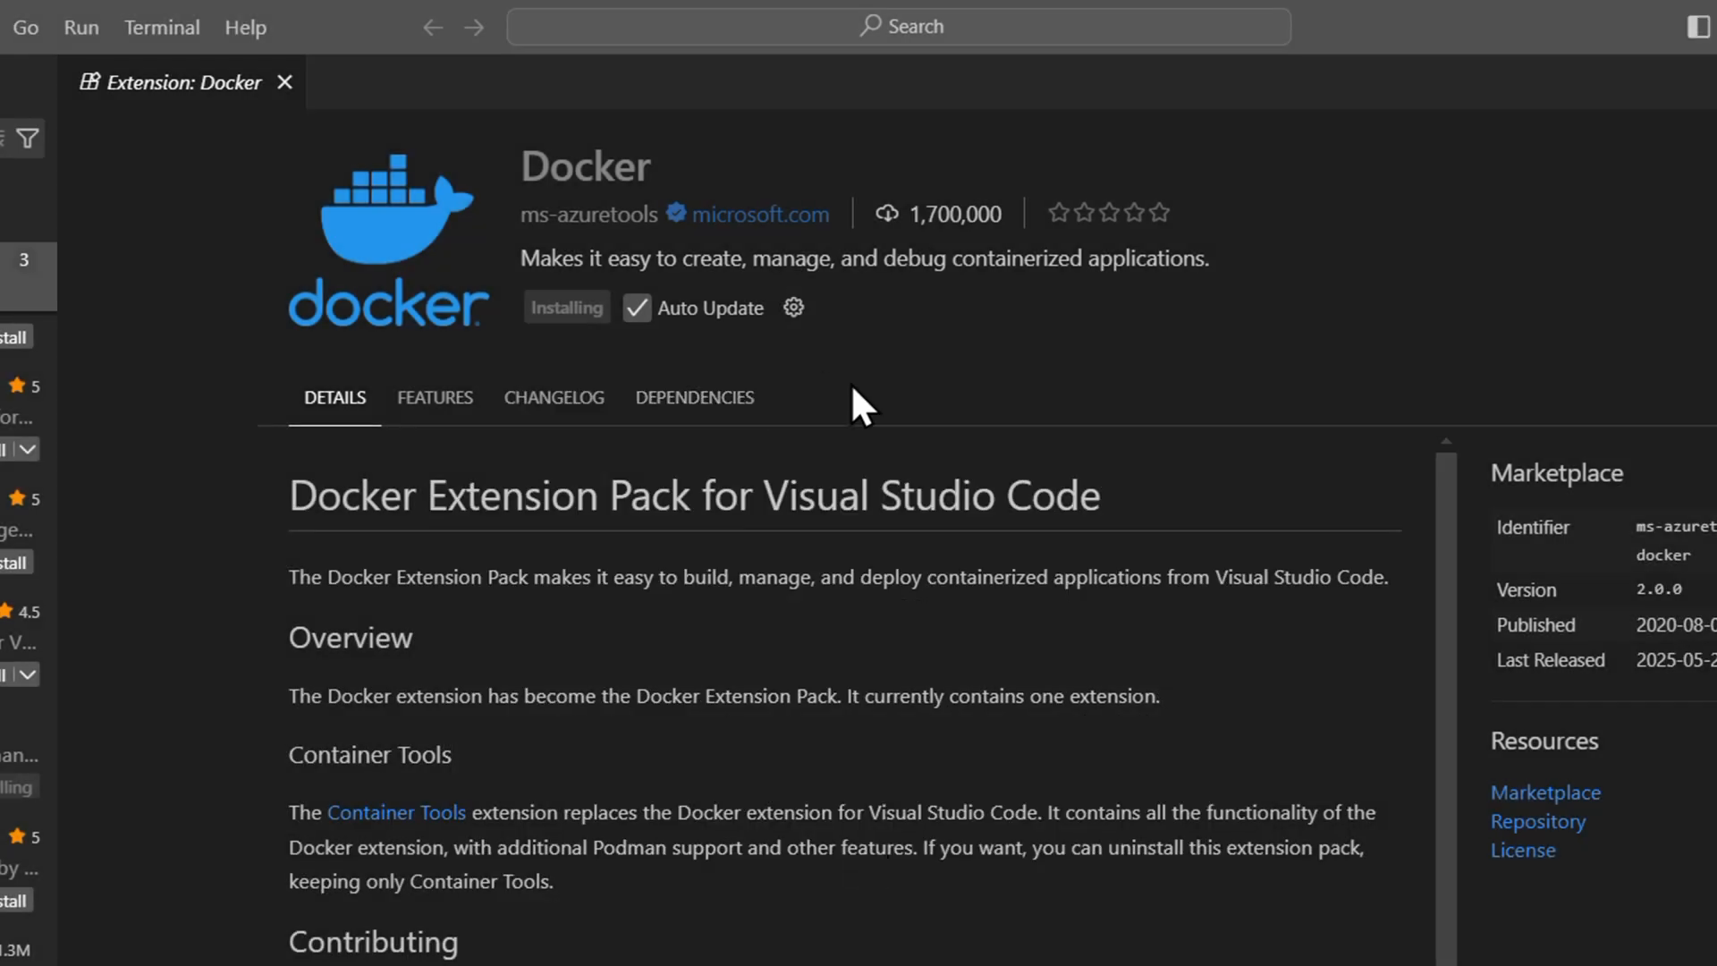
{"action": "mouse_move", "coordinate": [566, 322]}
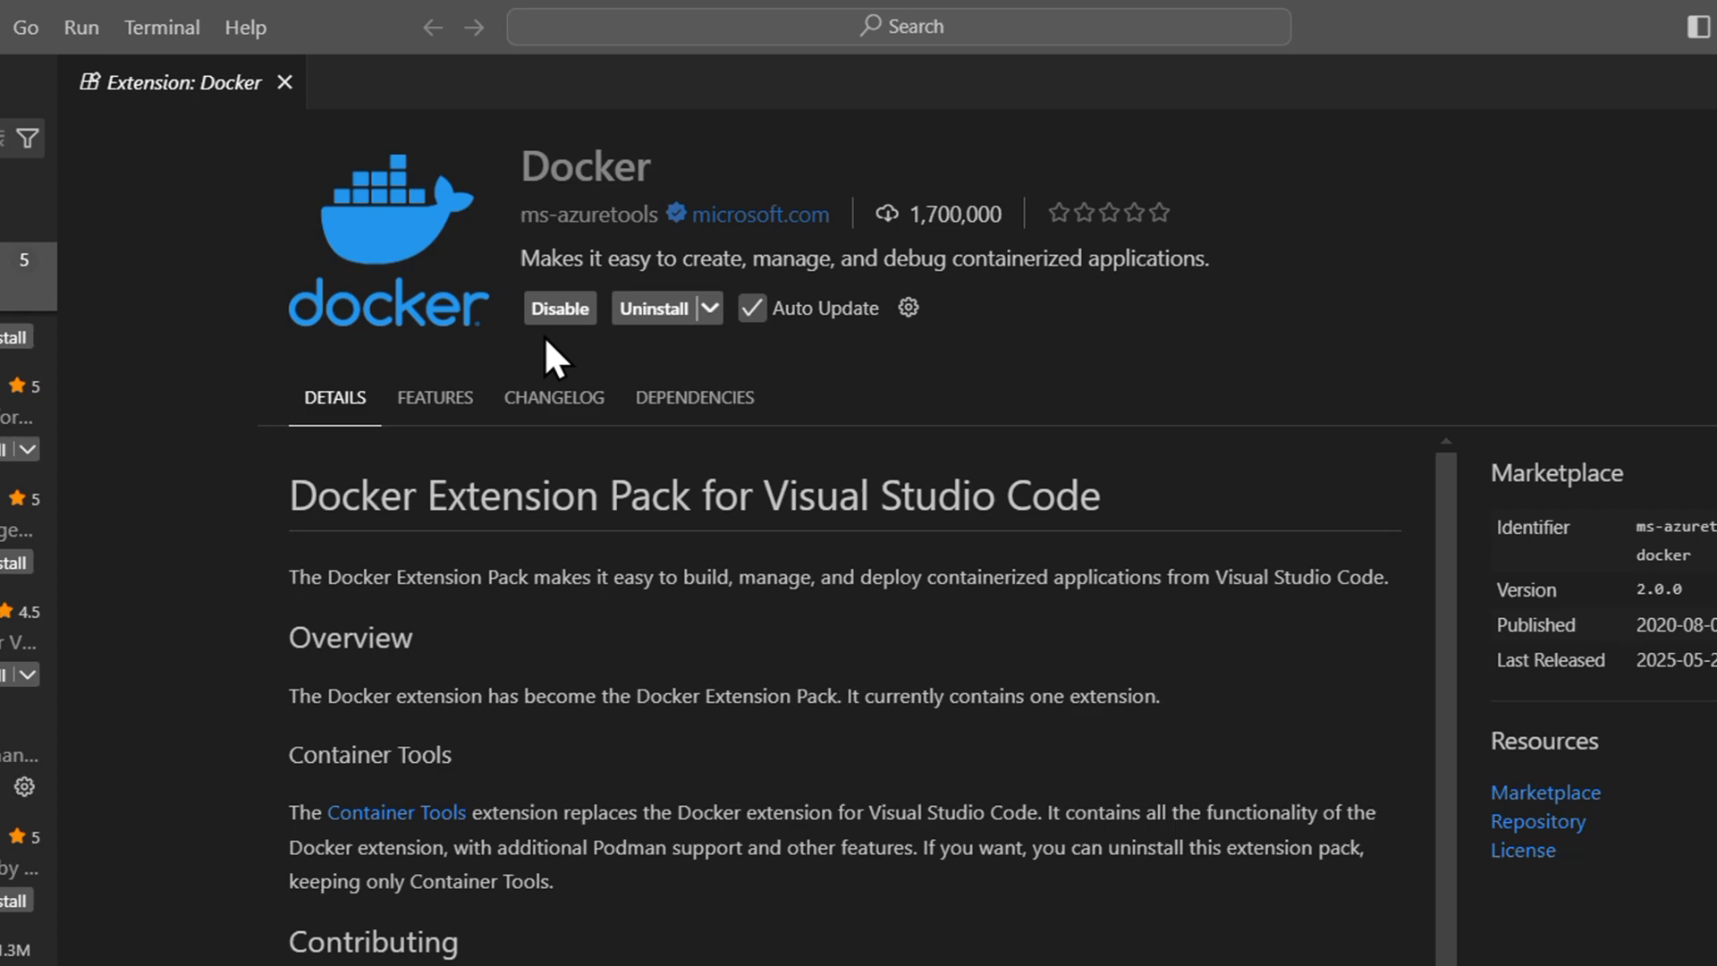
{"action": "mouse_move", "coordinate": [622, 322]}
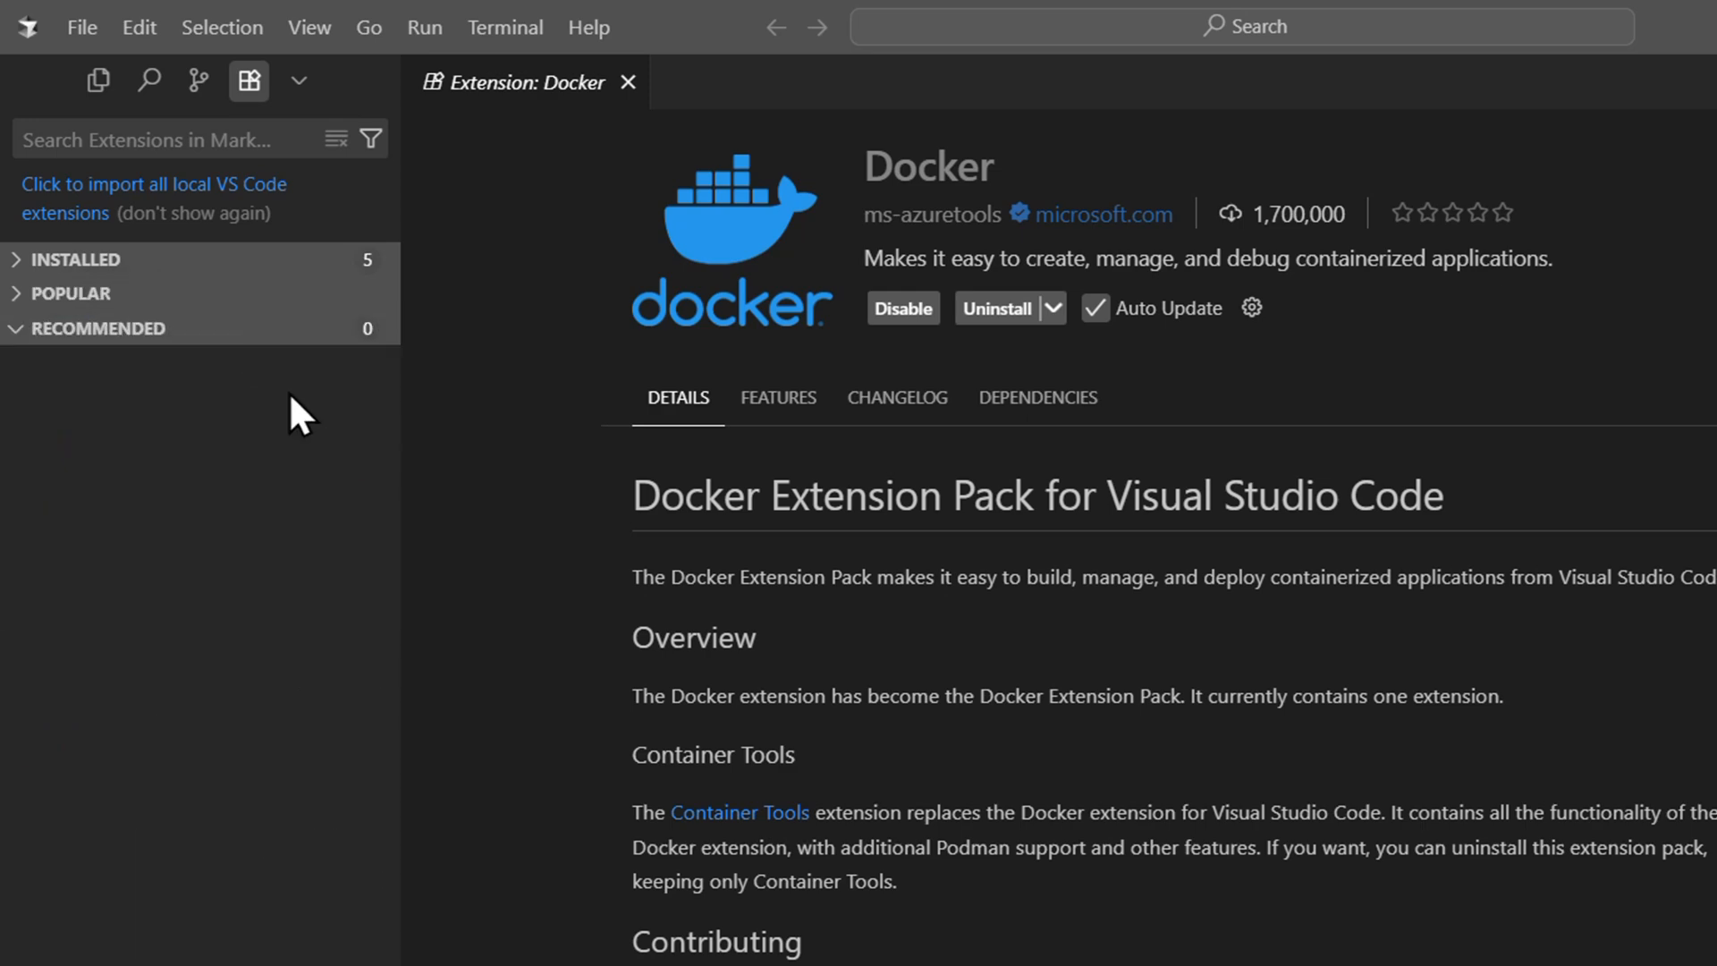
Expand INSTALLED extensions and open the Manage menu on the Docker entry
{"action": "left_click", "coordinate": [73, 260]}
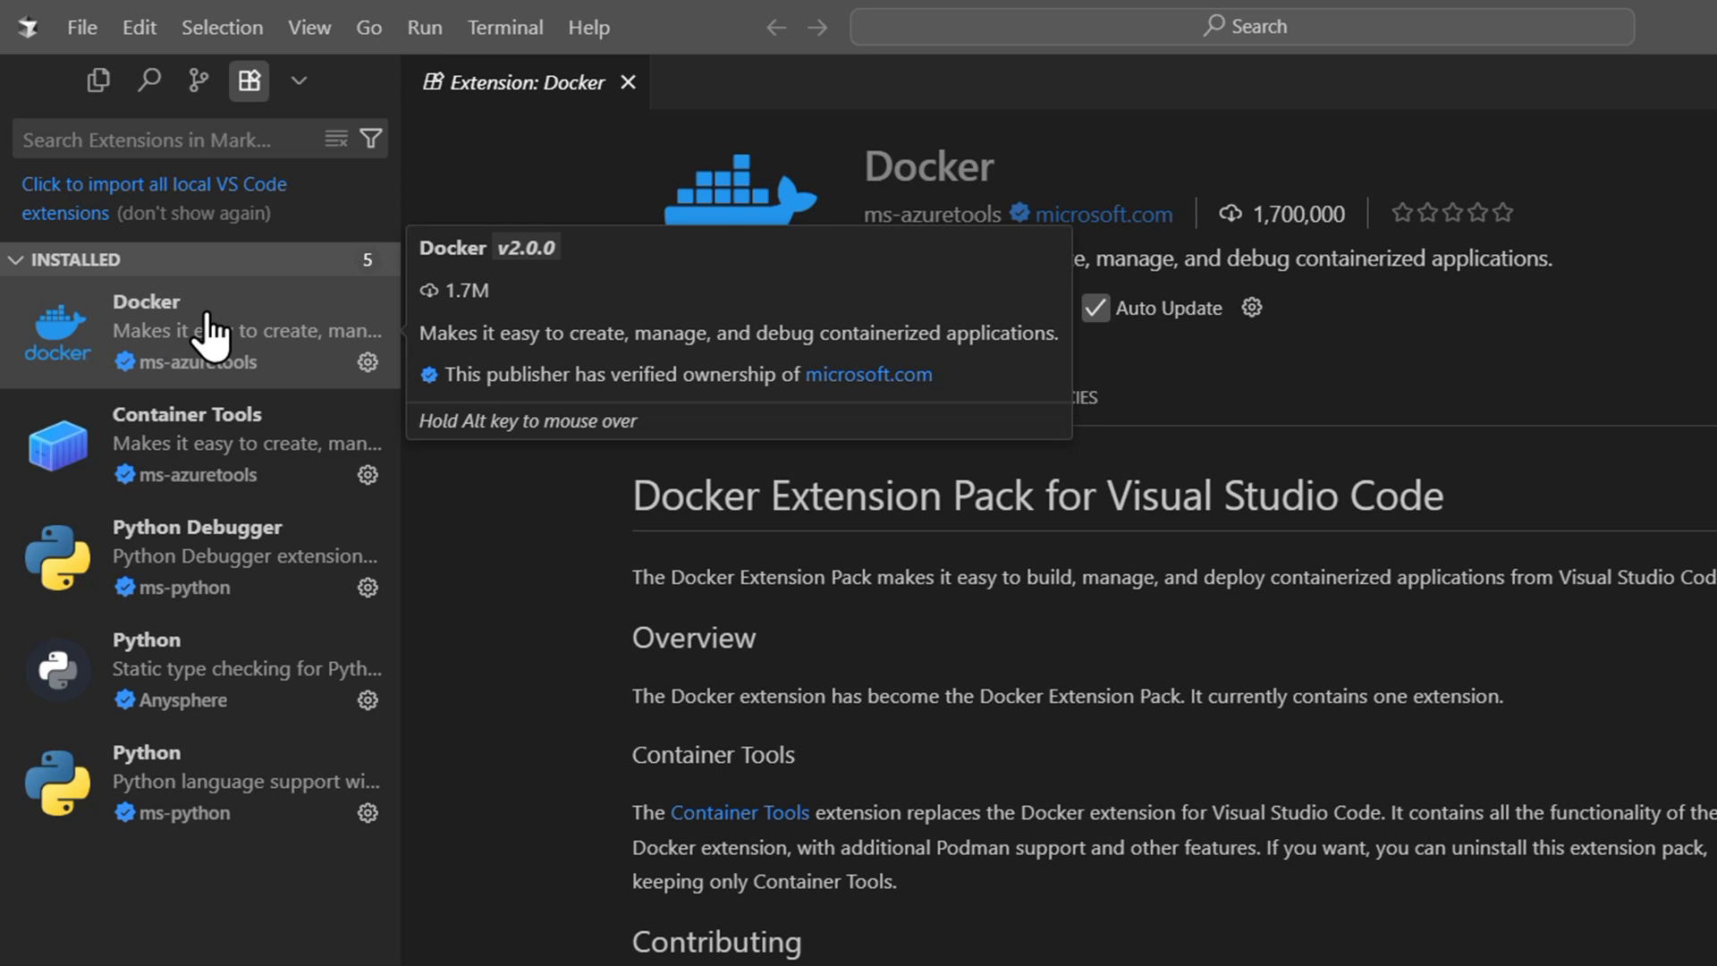
{"action": "mouse_move", "coordinate": [302, 402]}
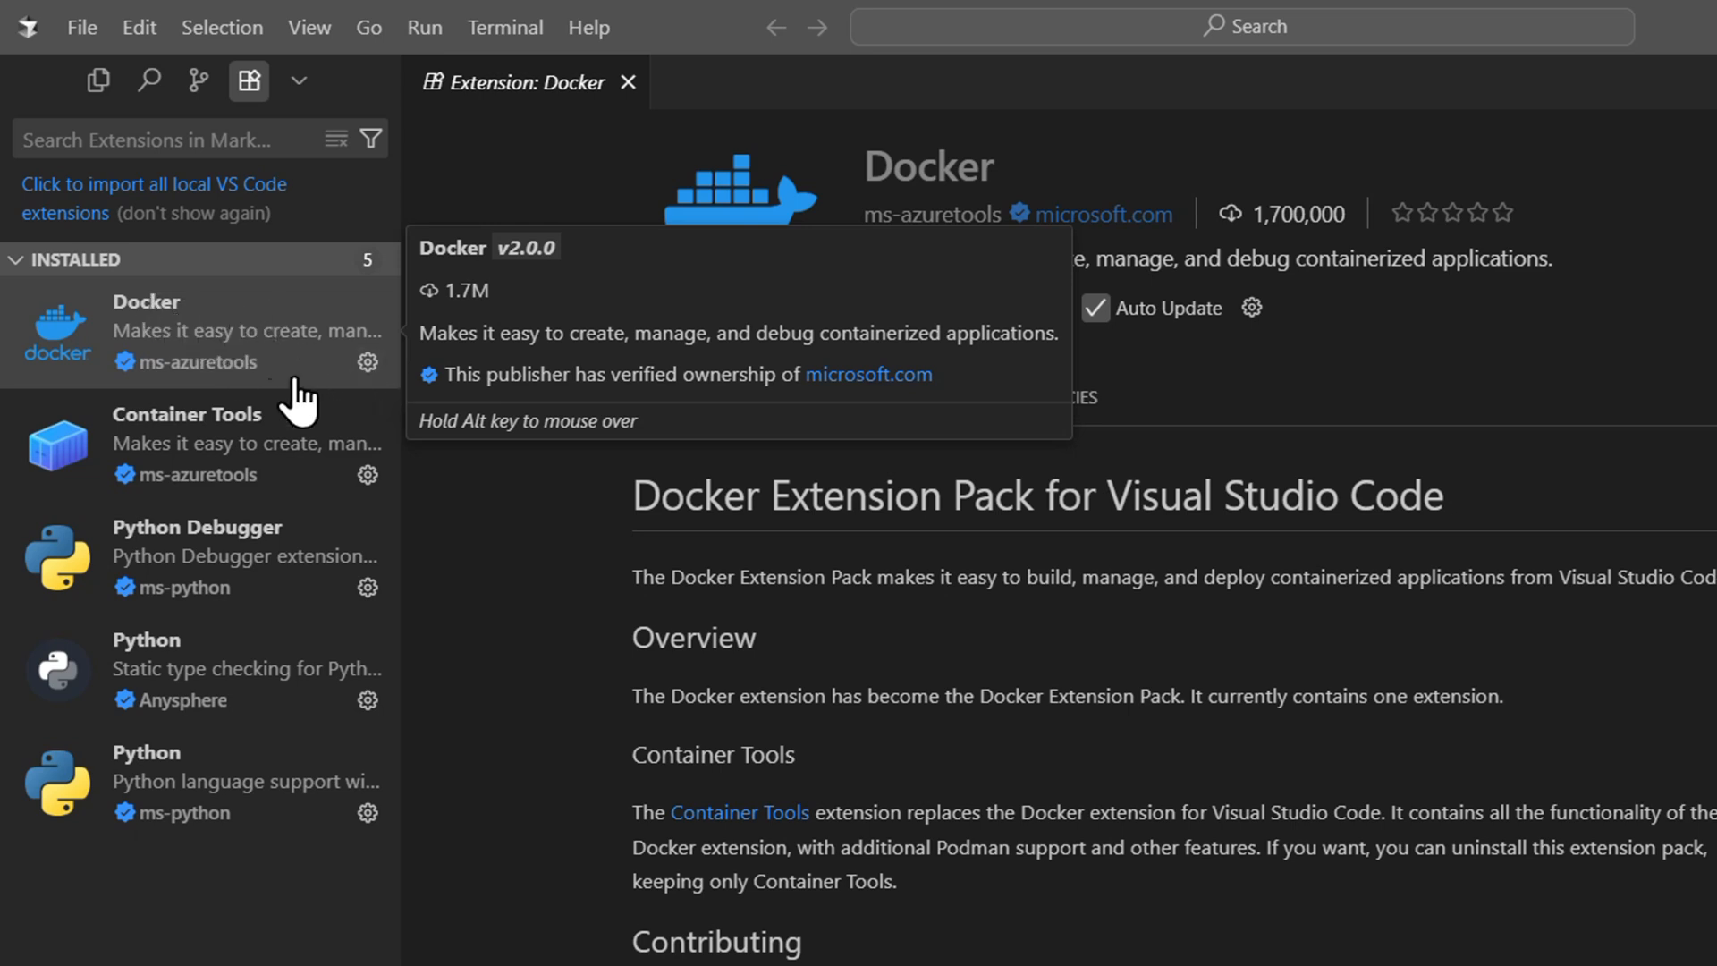
{"action": "mouse_move", "coordinate": [367, 362]}
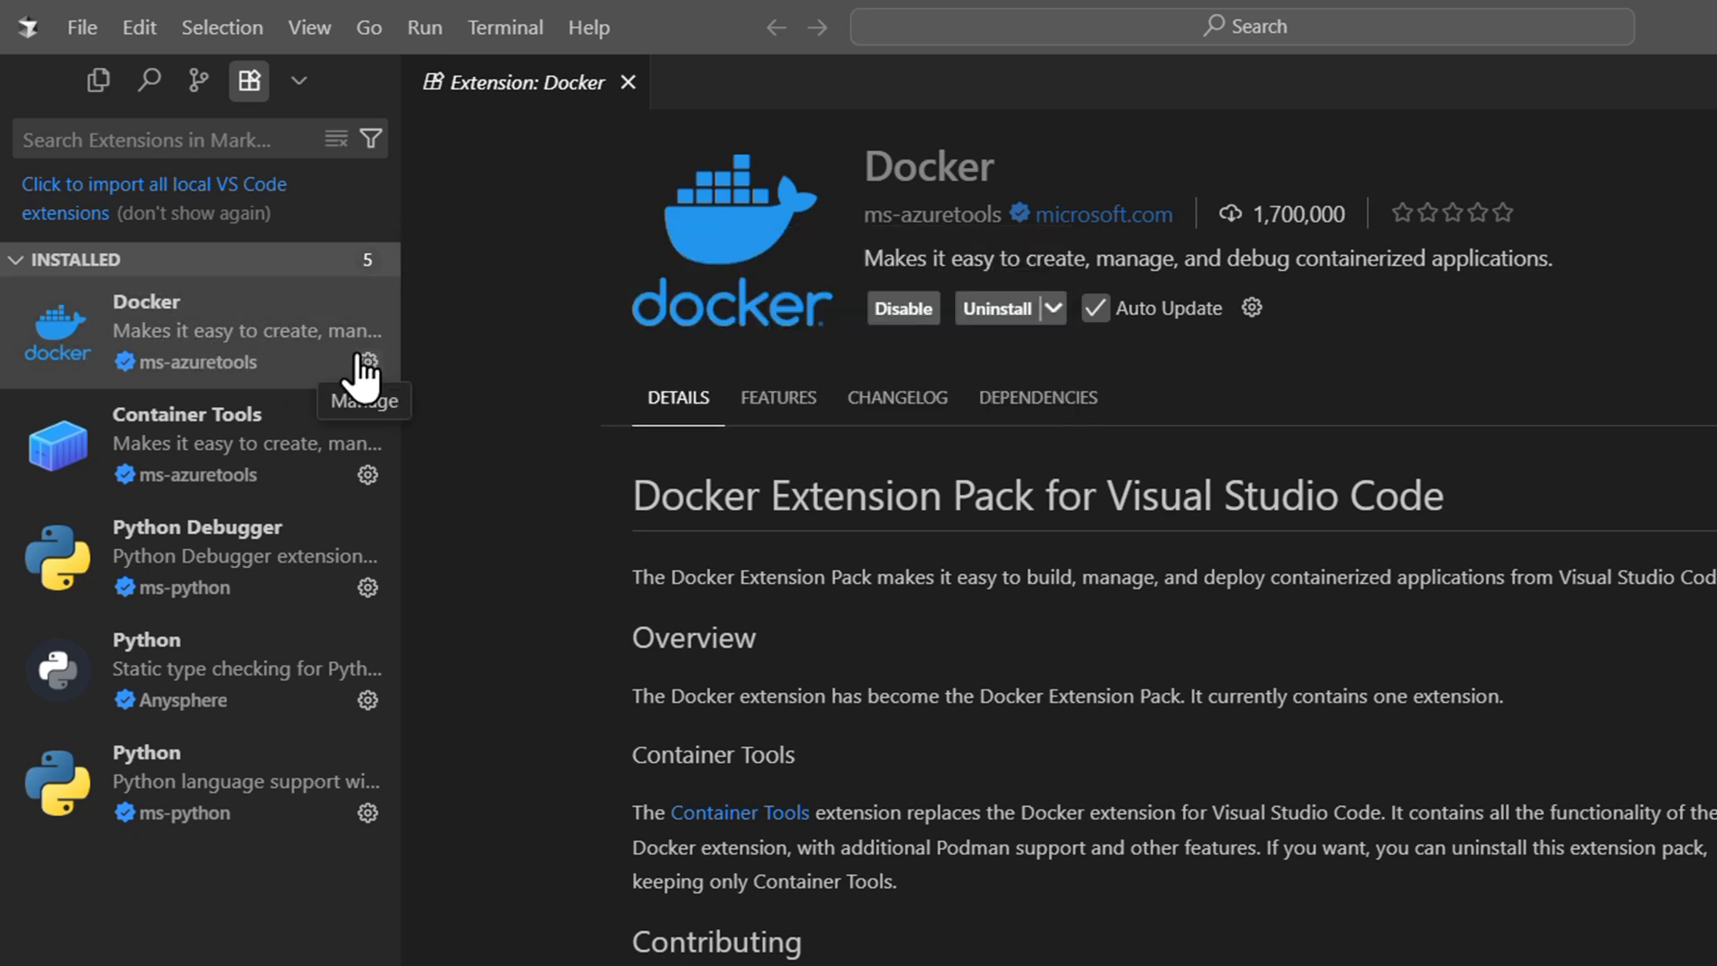
{"action": "mouse_move", "coordinate": [324, 428]}
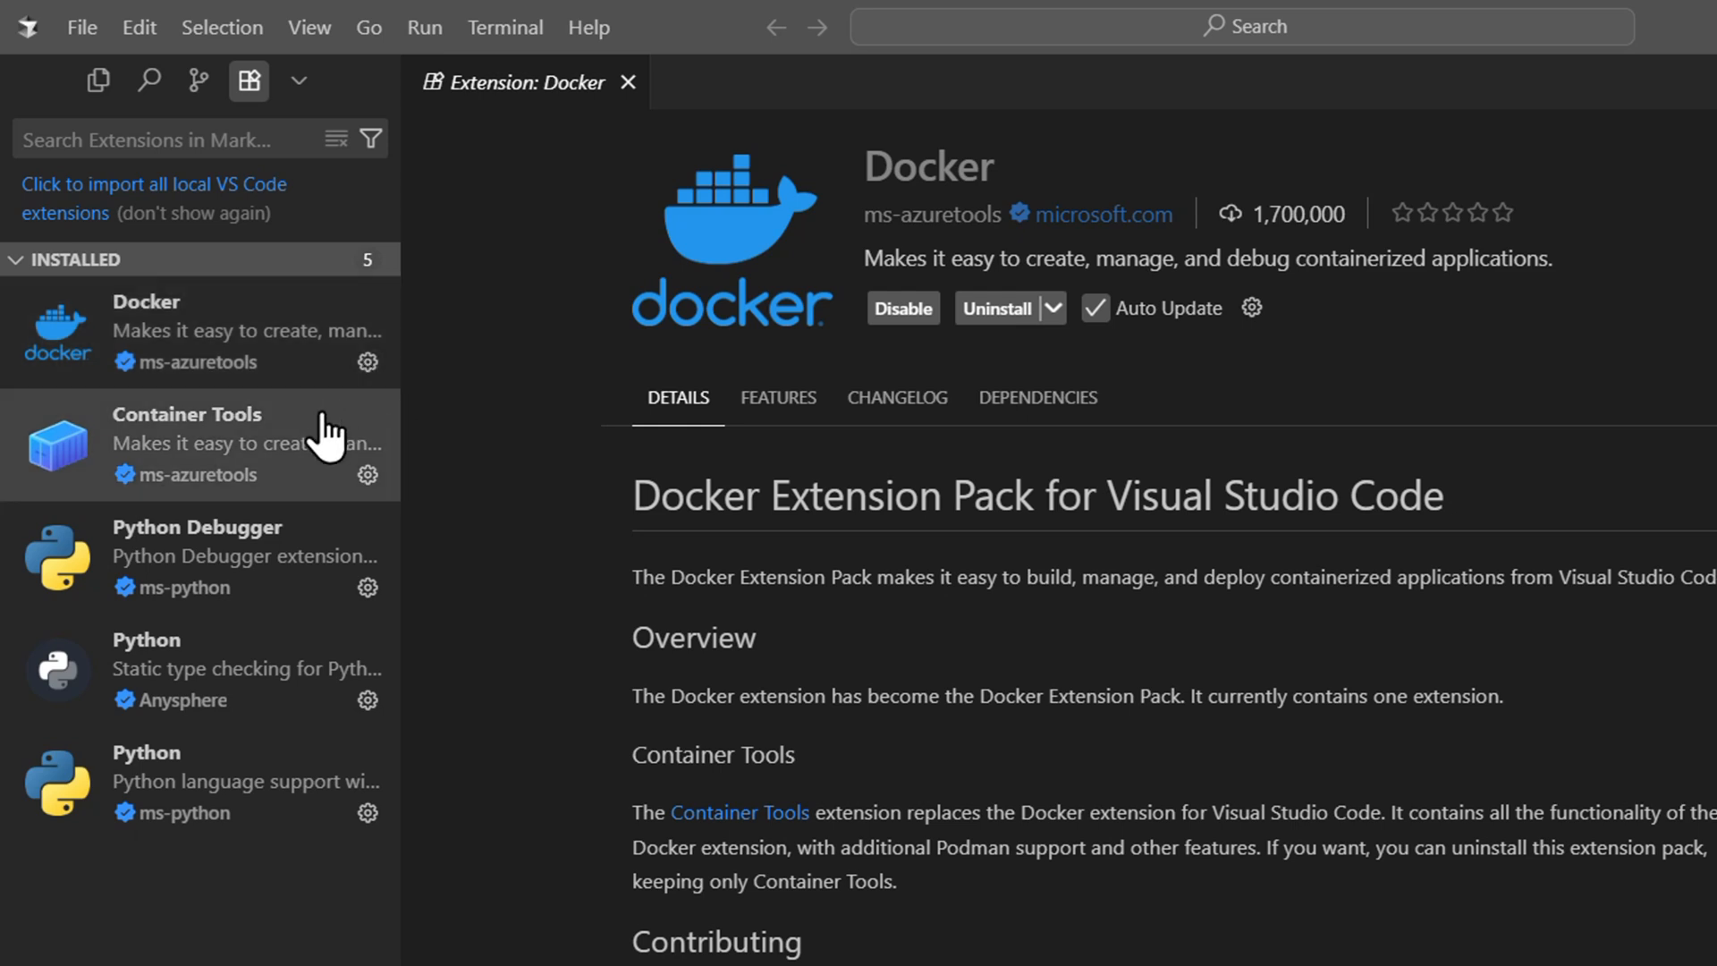
{"action": "left_click", "coordinate": [367, 361]}
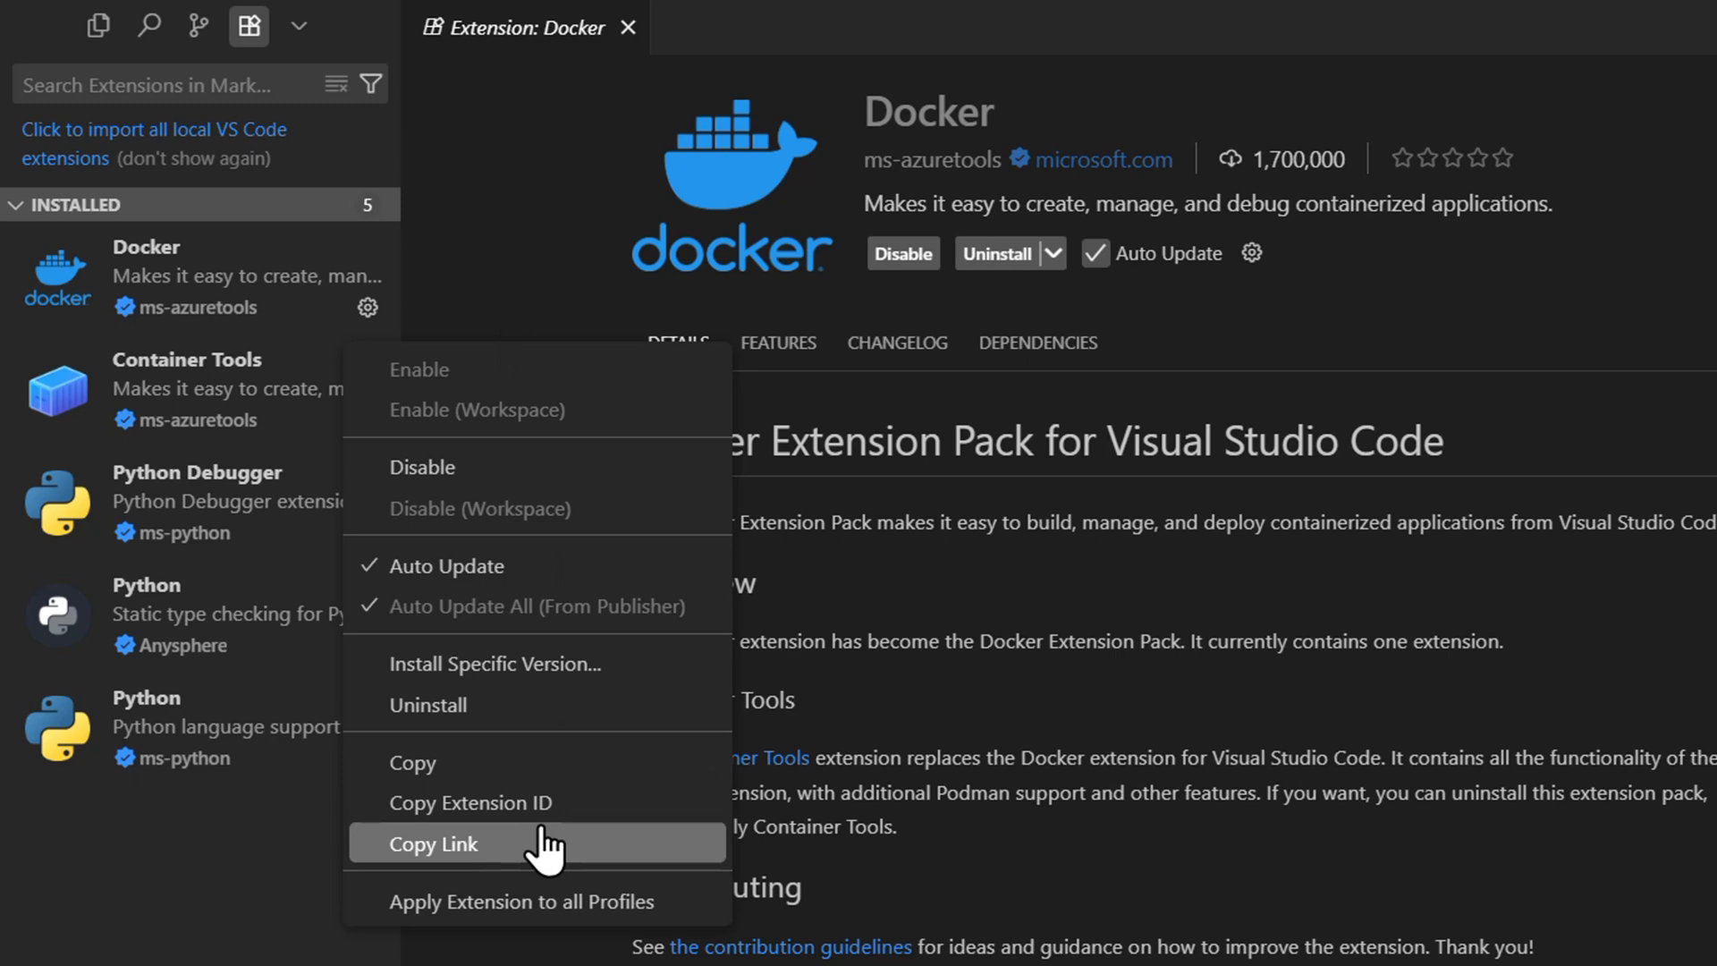
Copy Docker's extension link, then open the gear menu beside Auto Update
{"action": "left_click", "coordinate": [433, 843]}
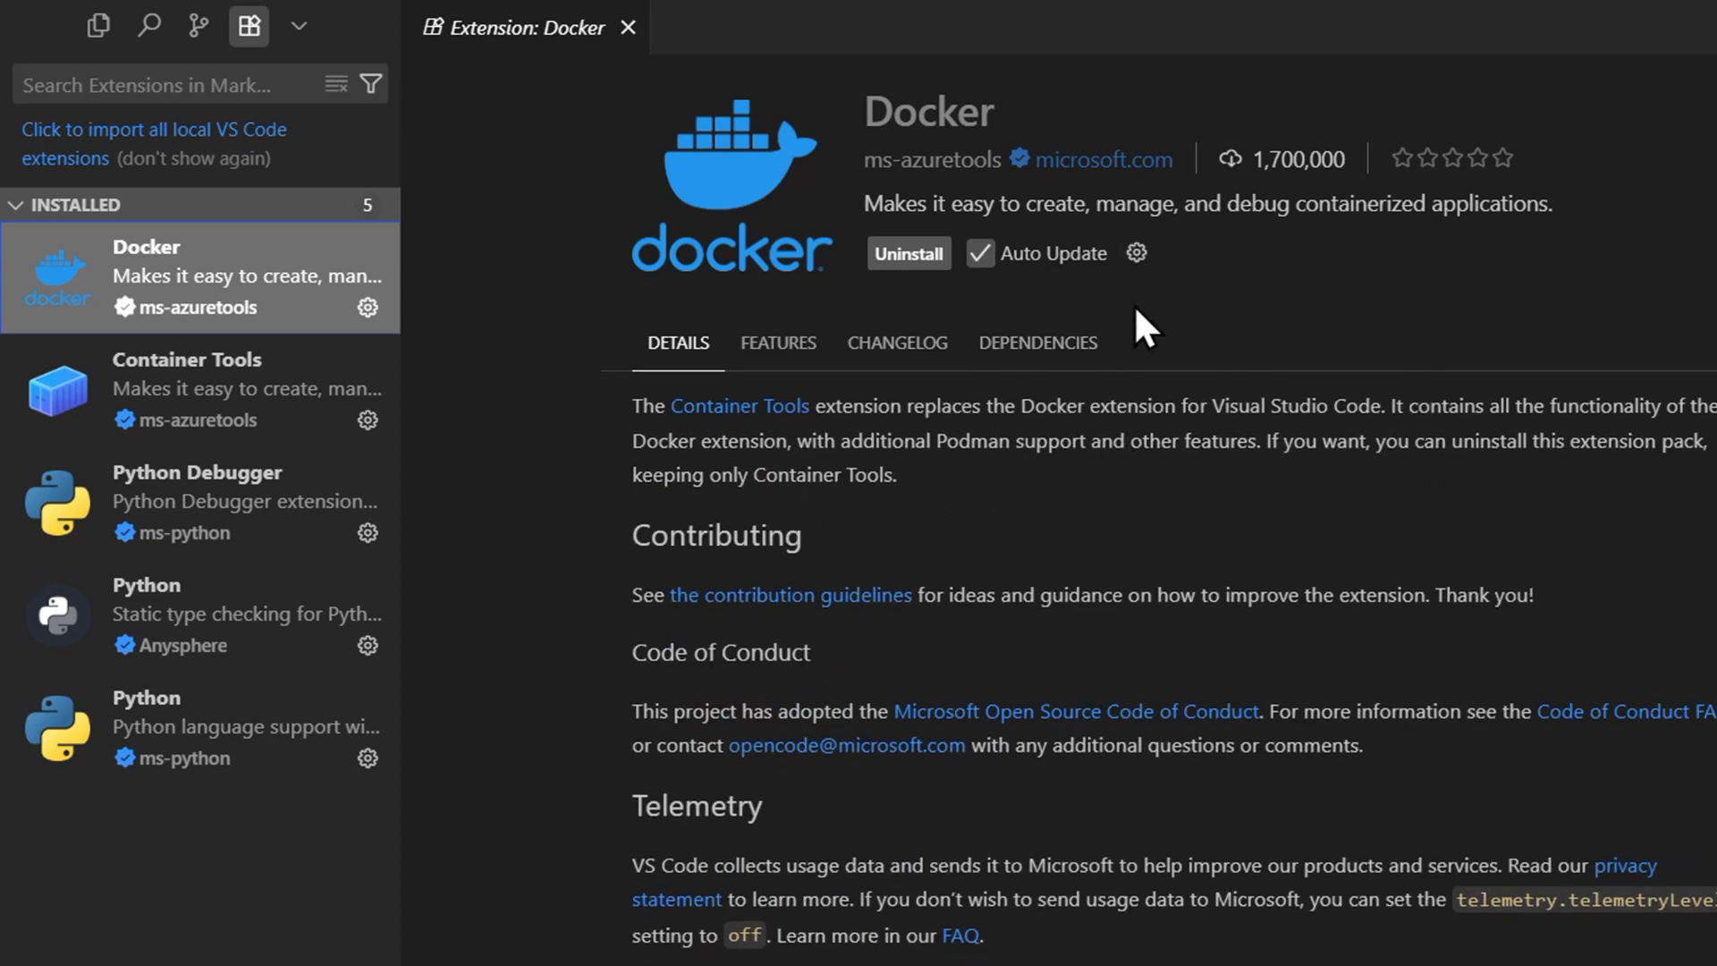
{"action": "left_click", "coordinate": [1135, 252]}
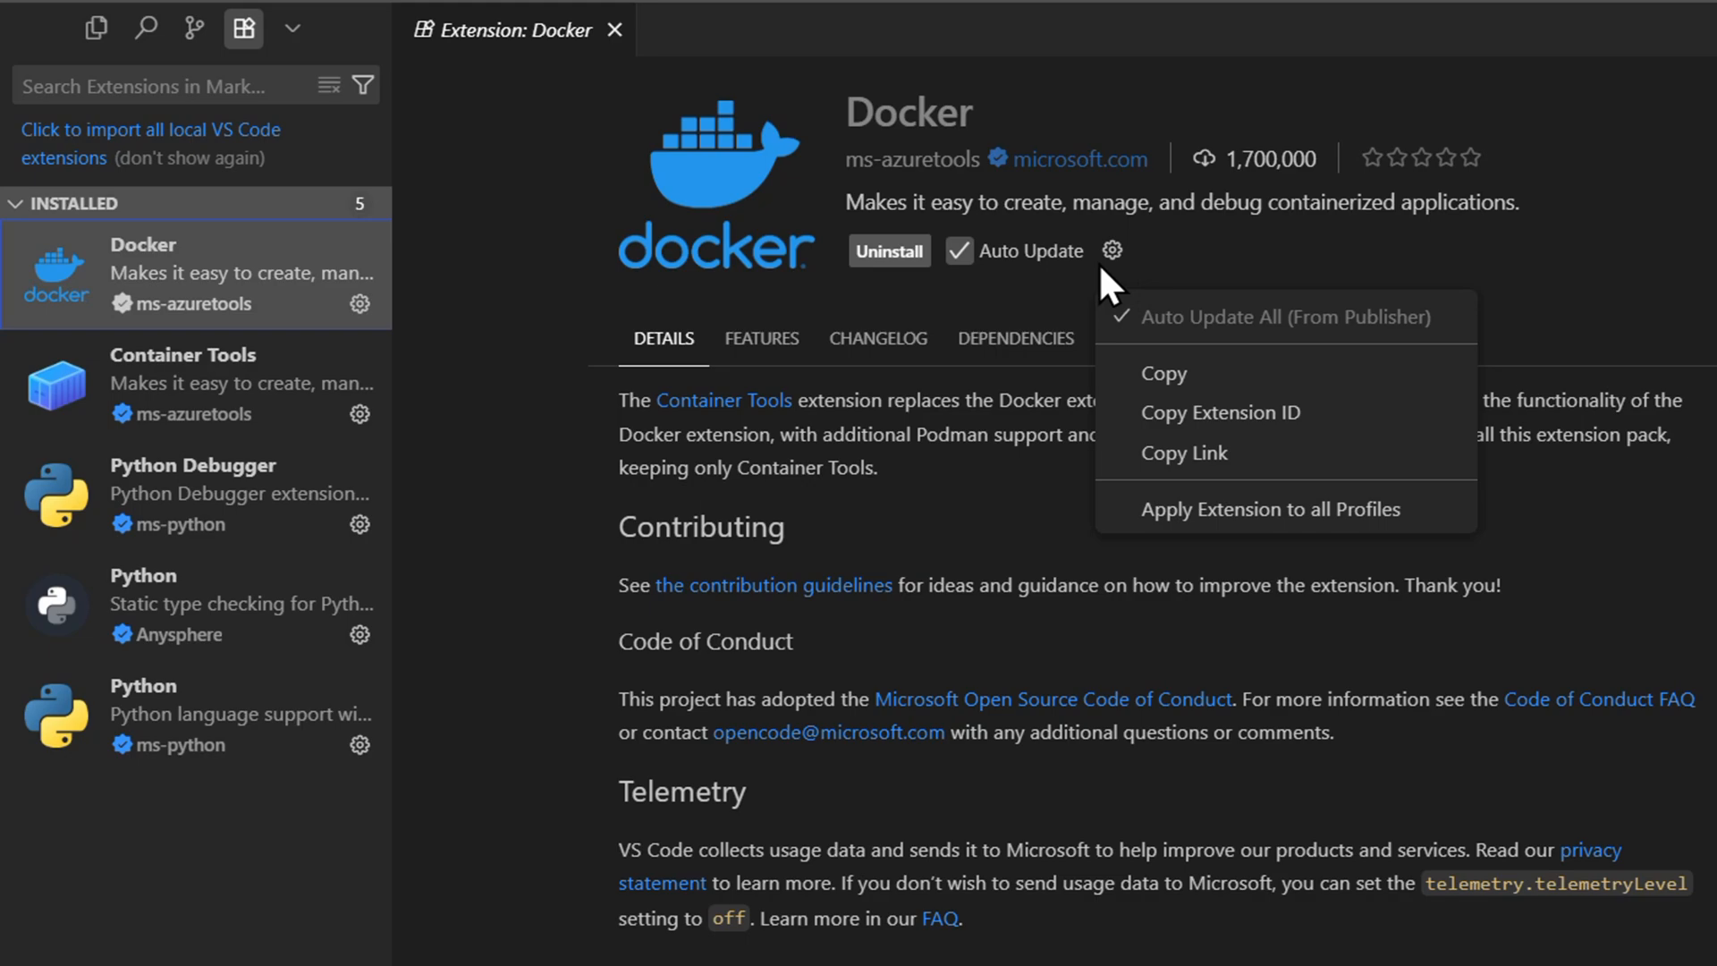